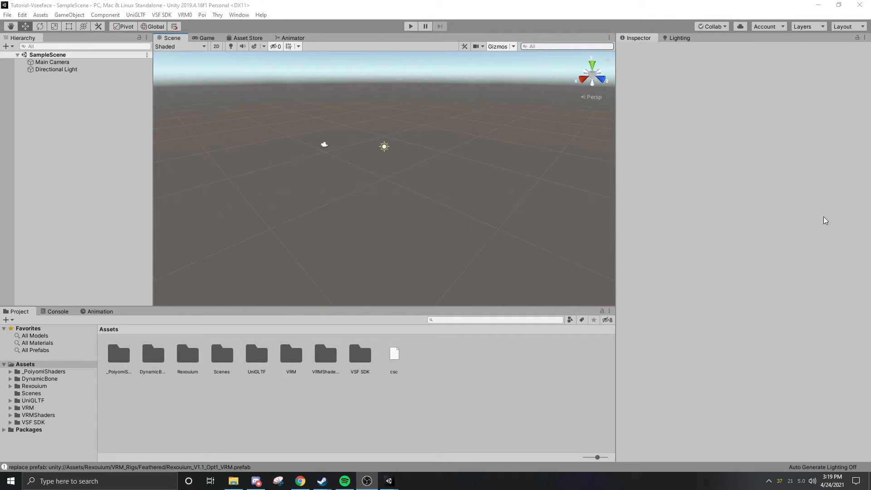
mouse_move(673, 168)
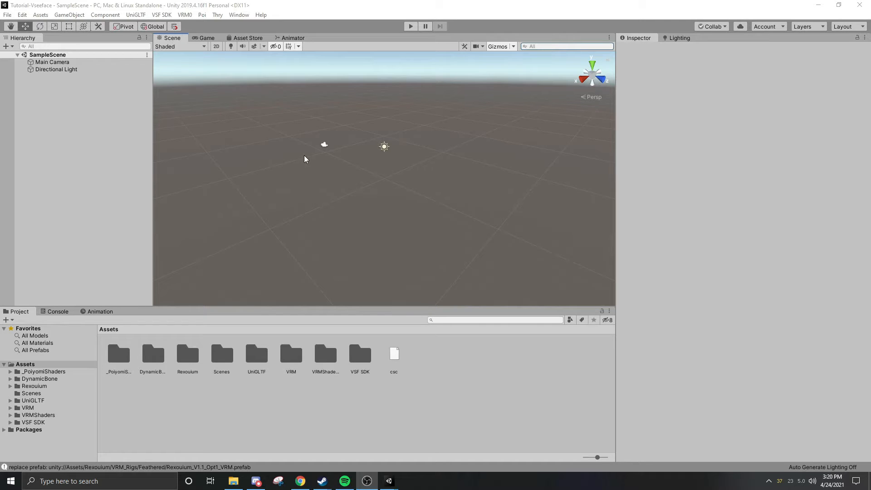
mouse_move(299, 154)
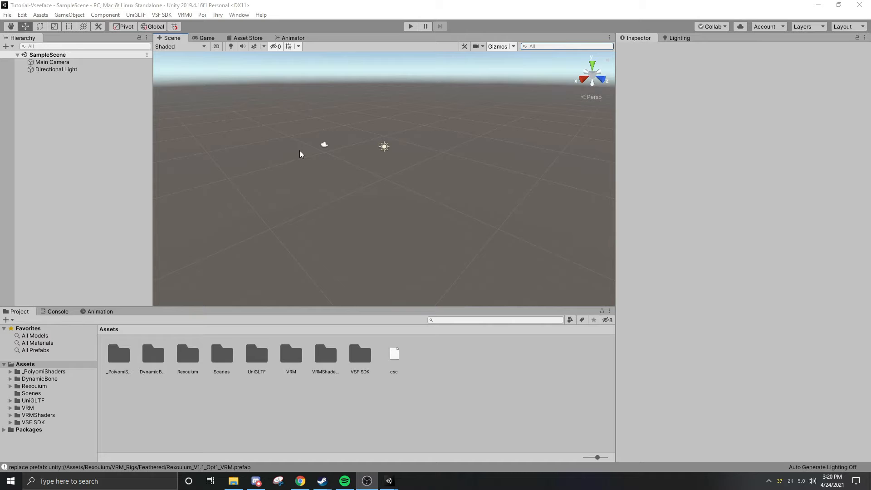
mouse_move(526, 137)
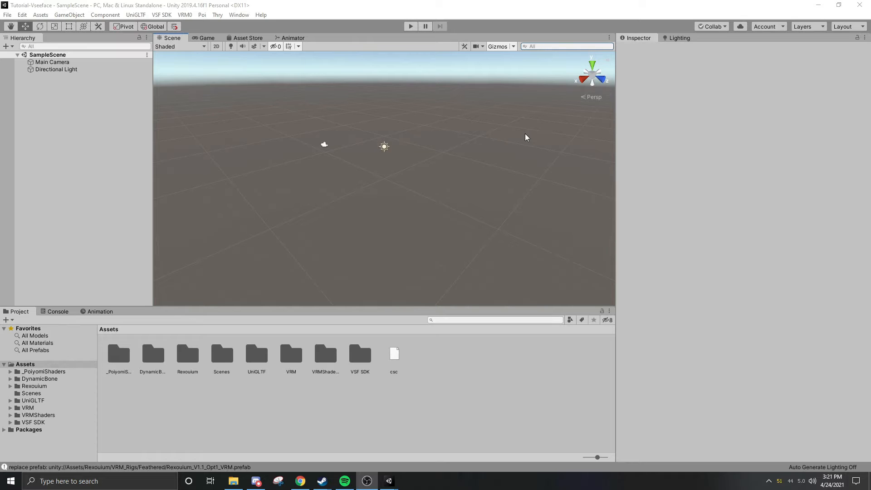
mouse_move(326, 71)
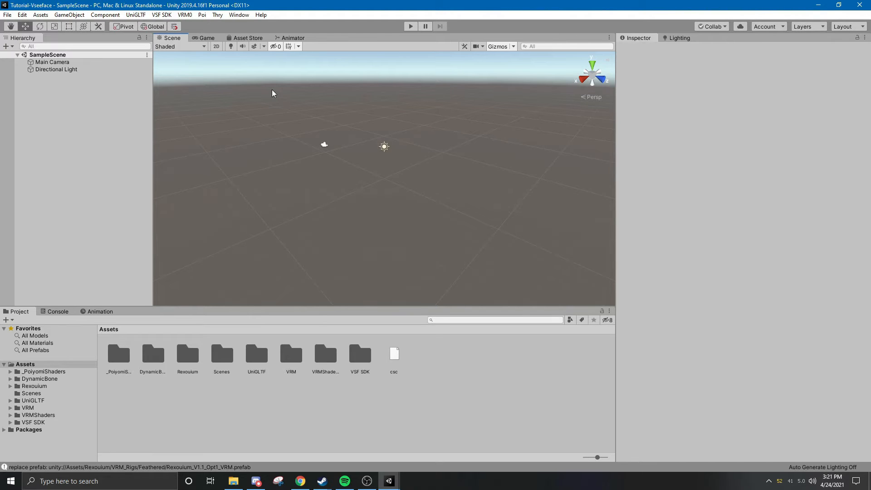
mouse_move(168, 52)
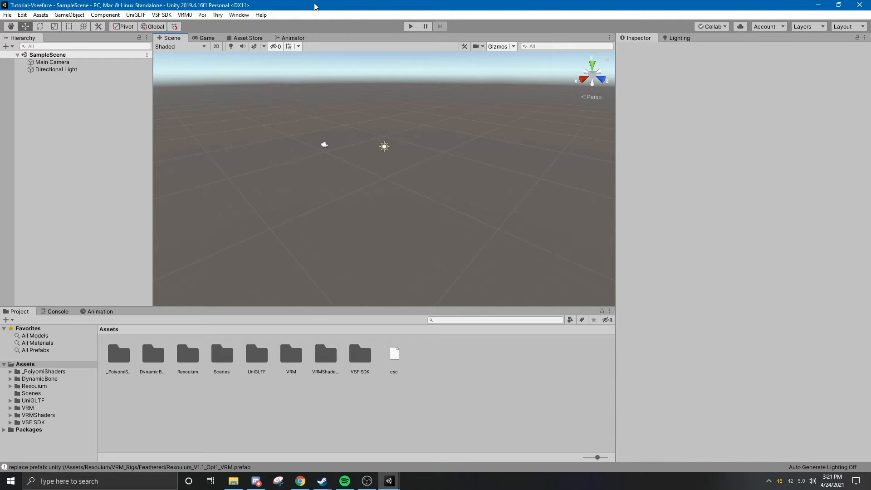
mouse_move(309, 14)
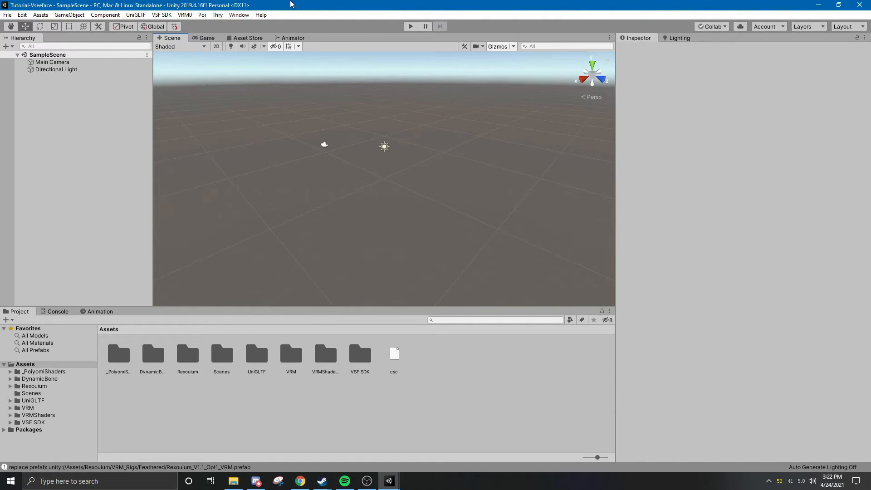
mouse_move(242, 128)
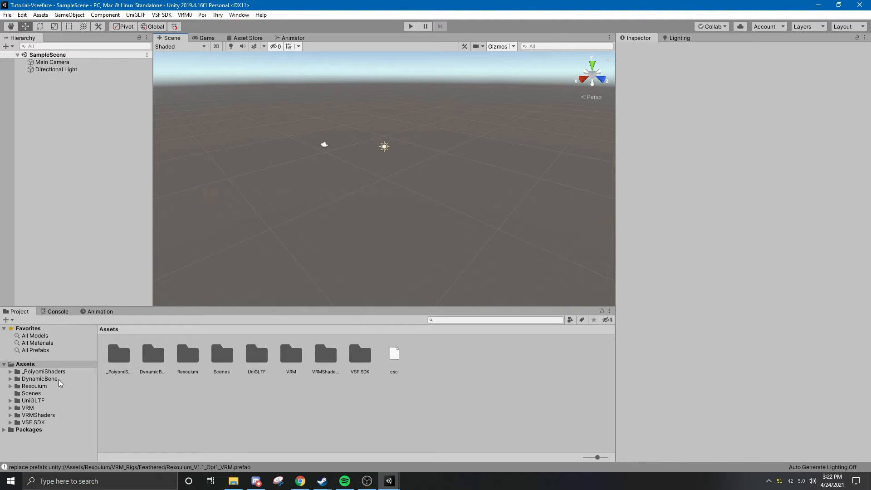
mouse_move(240, 358)
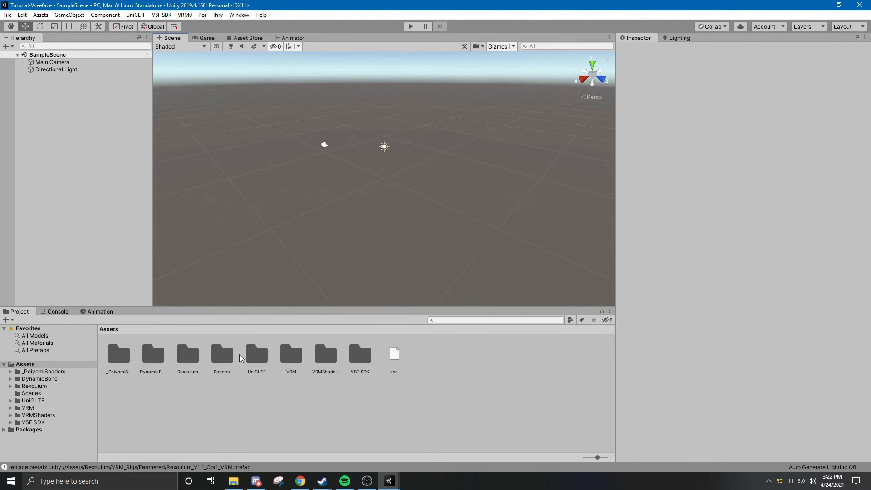
Browse the DynamicBone, UniGLTF, VRM and VSF SDK folders, then open the Rexouium folder
left_click(40, 378)
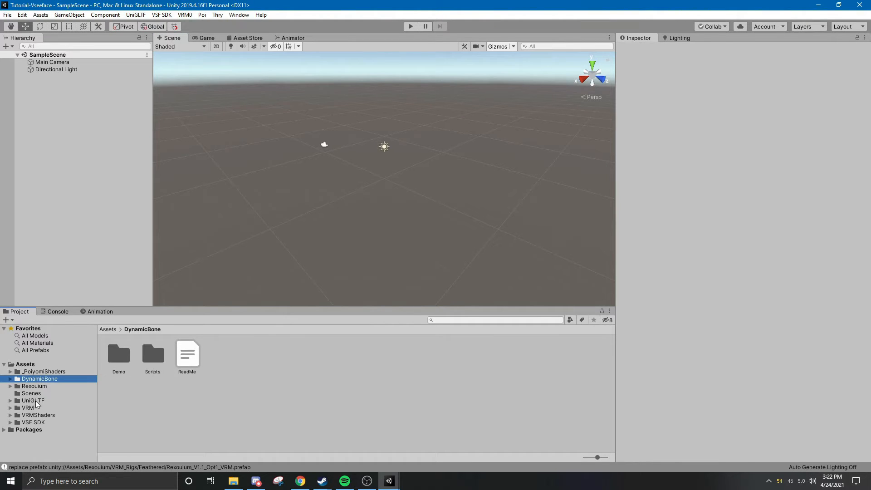
left_click(33, 400)
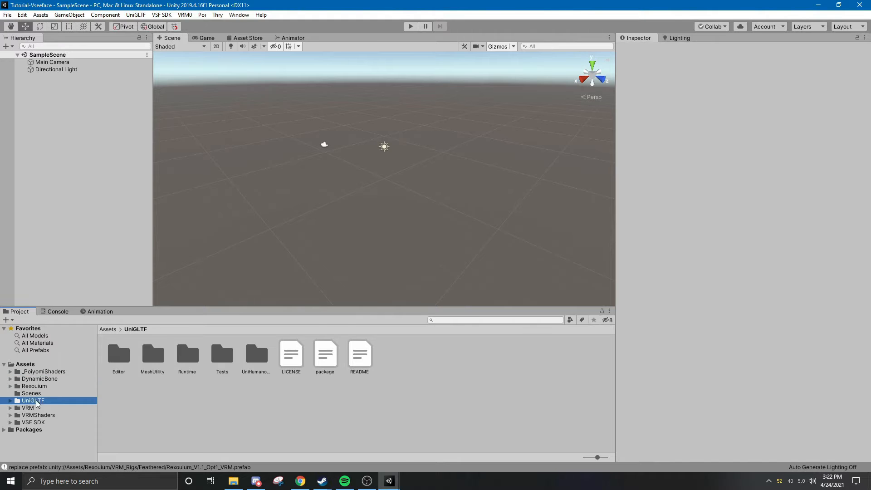
left_click(27, 407)
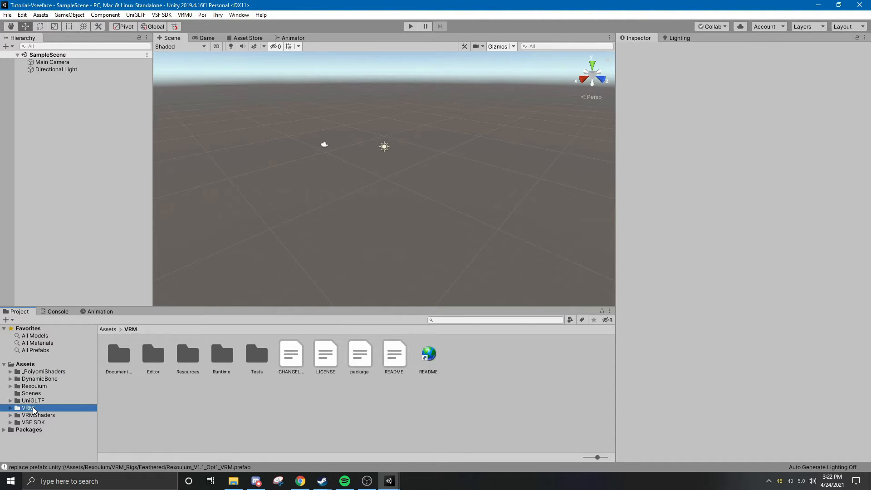
left_click(32, 422)
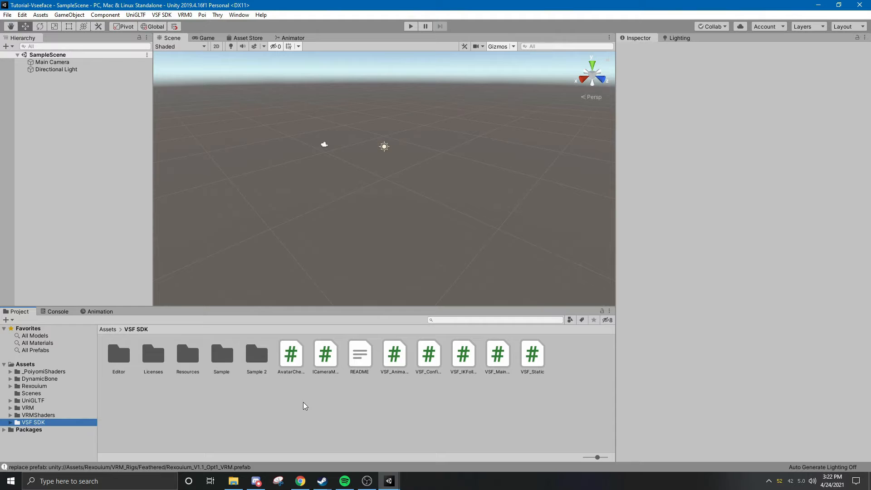
mouse_move(251, 429)
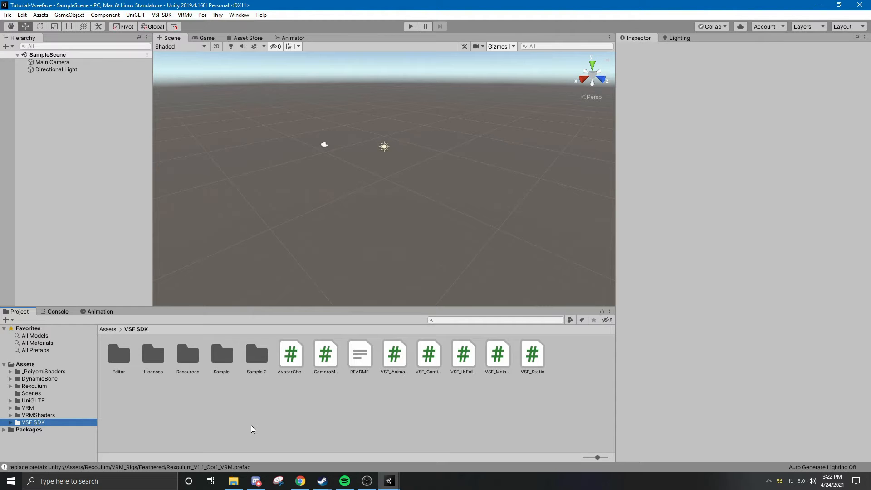
mouse_move(248, 428)
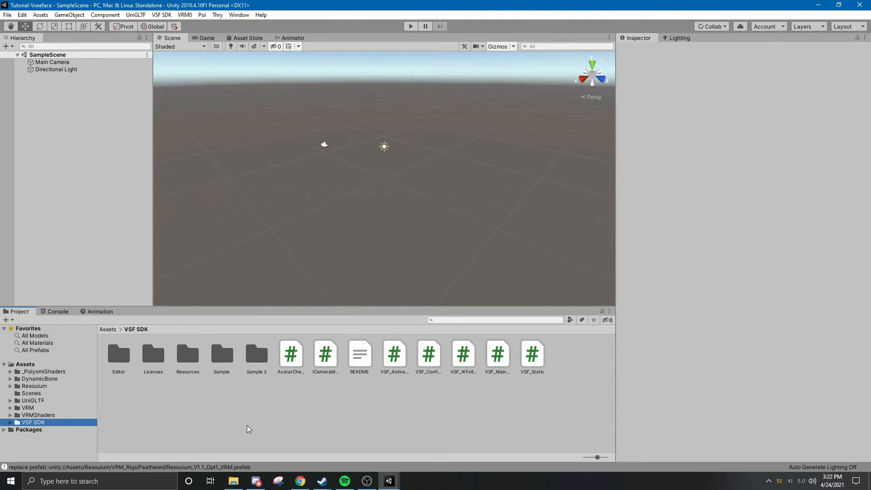
mouse_move(153, 399)
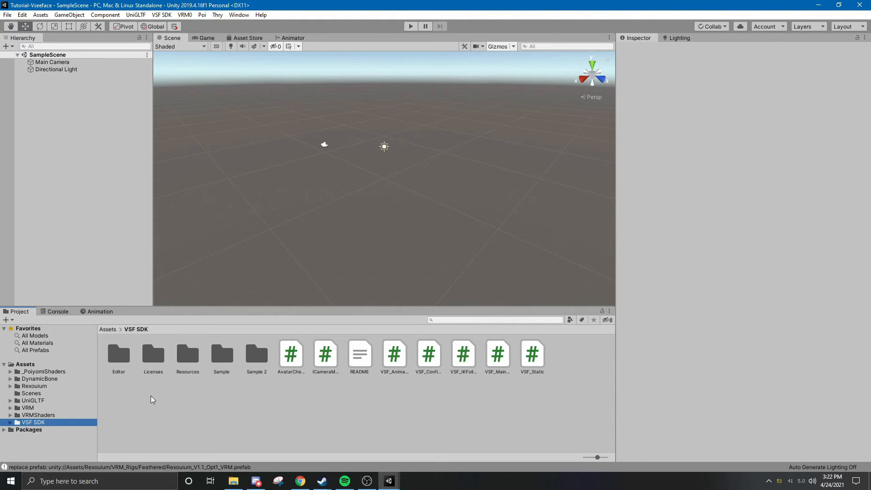
mouse_move(36, 386)
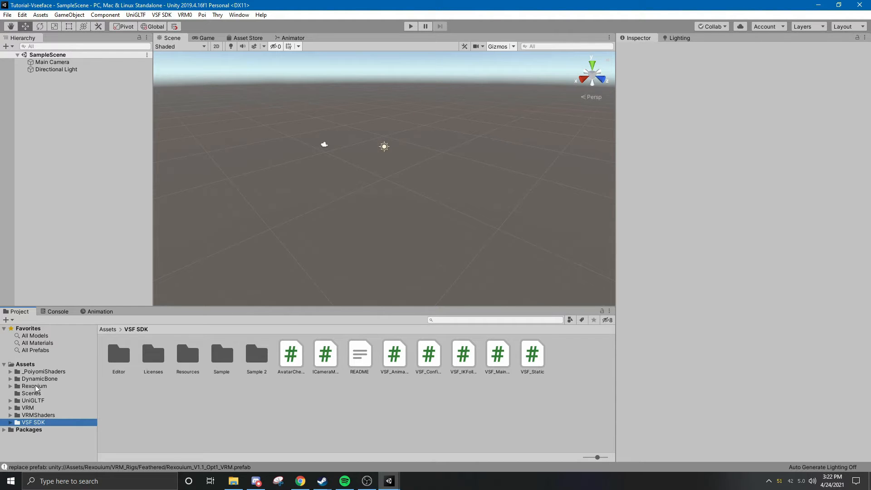
left_click(35, 386)
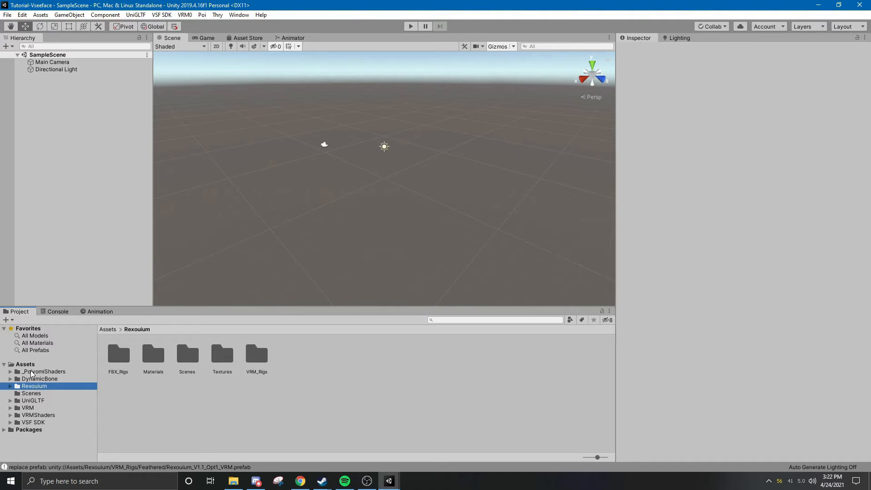
mouse_move(28, 370)
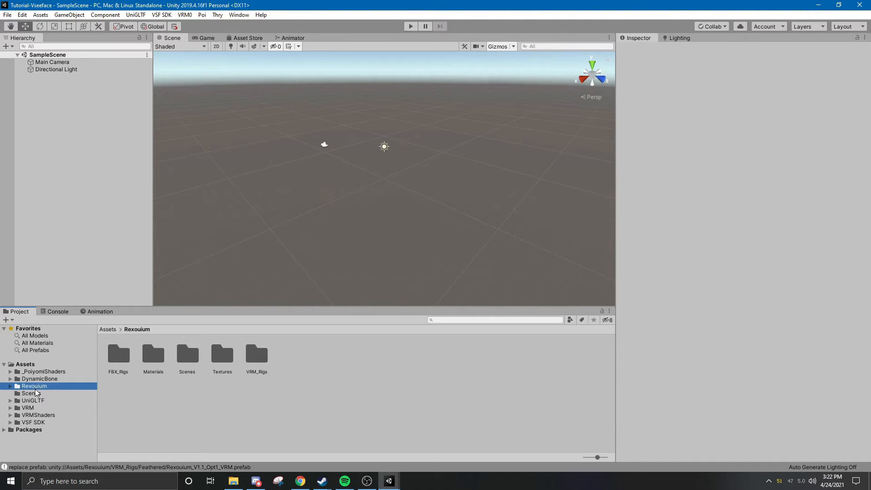
Open the VRM_Setup_V002 scene from Rexouium > Scenes > Rexouium VRM_Scenes
left_click(188, 355)
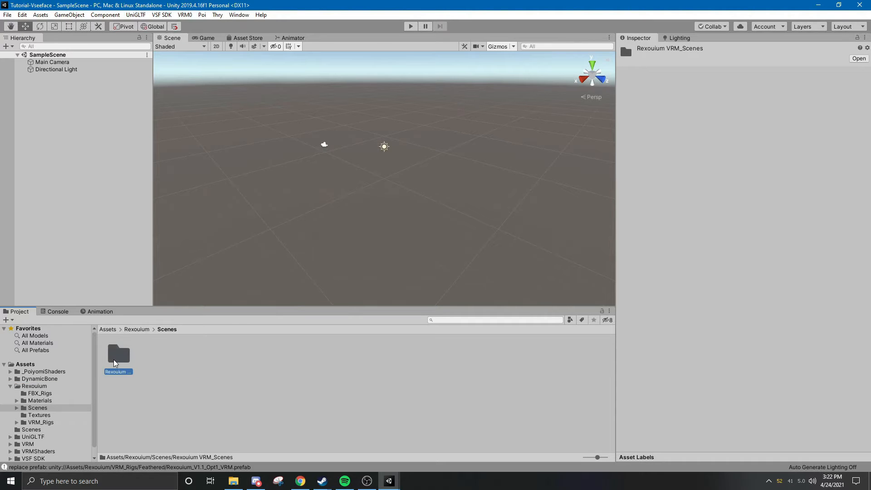
double_click(118, 353)
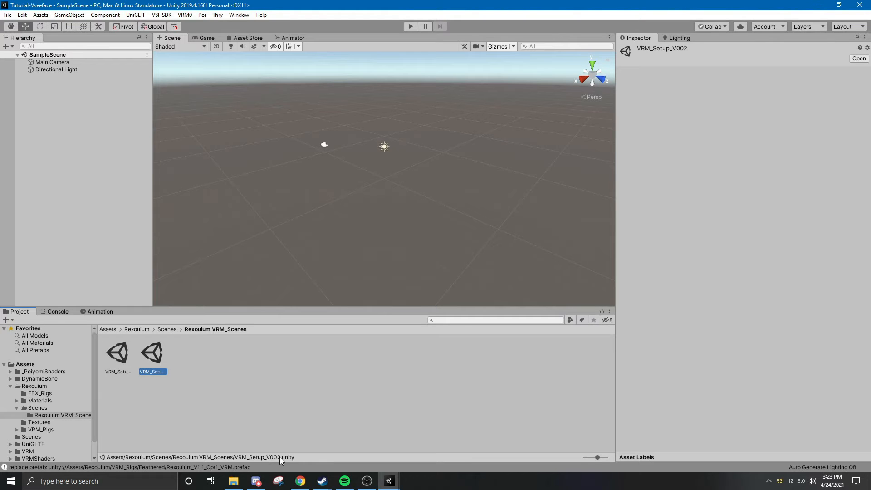
mouse_move(142, 381)
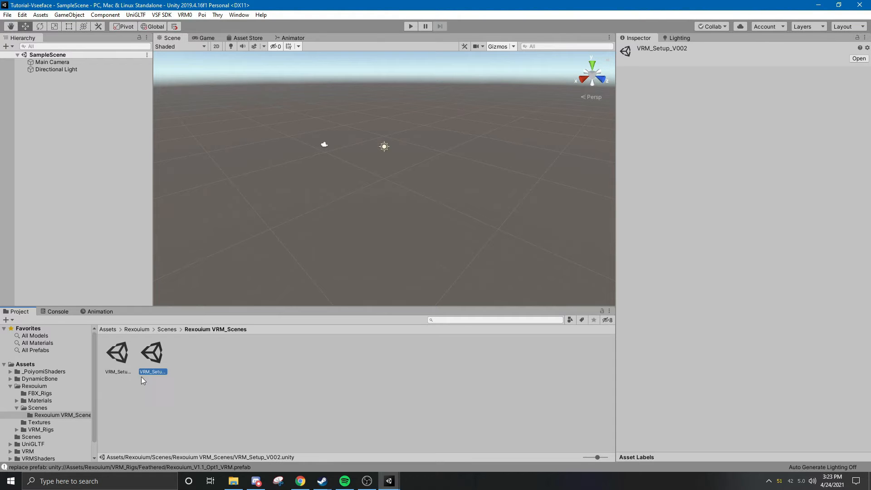
mouse_move(133, 356)
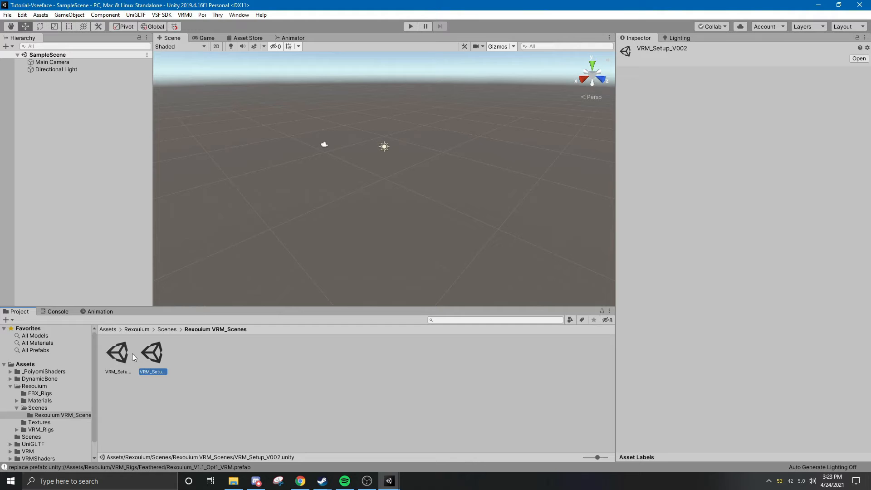
left_click(117, 353)
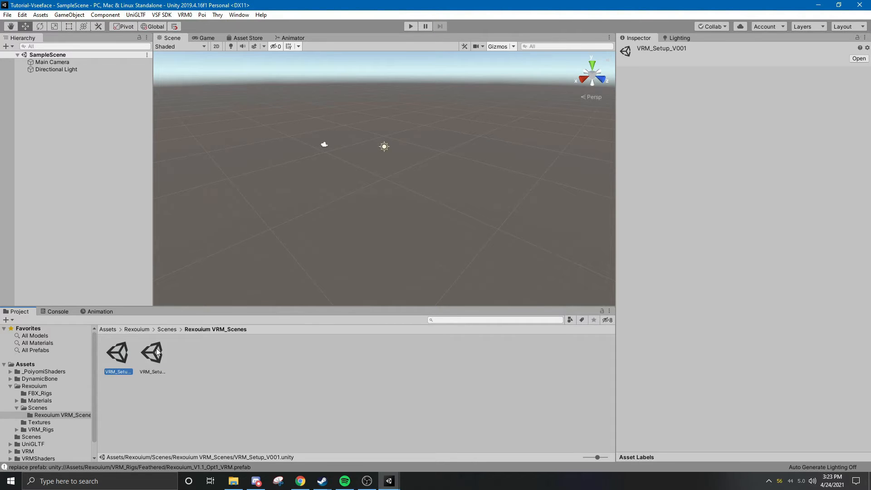
left_click(151, 352)
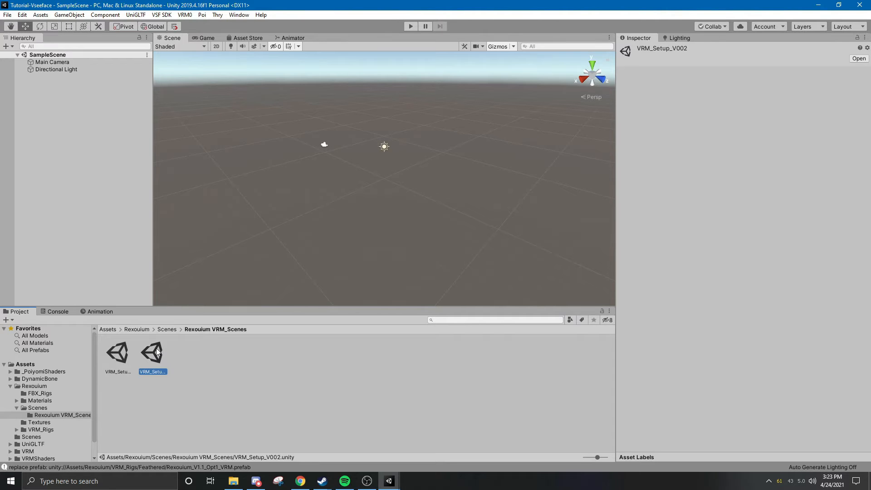
double_click(152, 351)
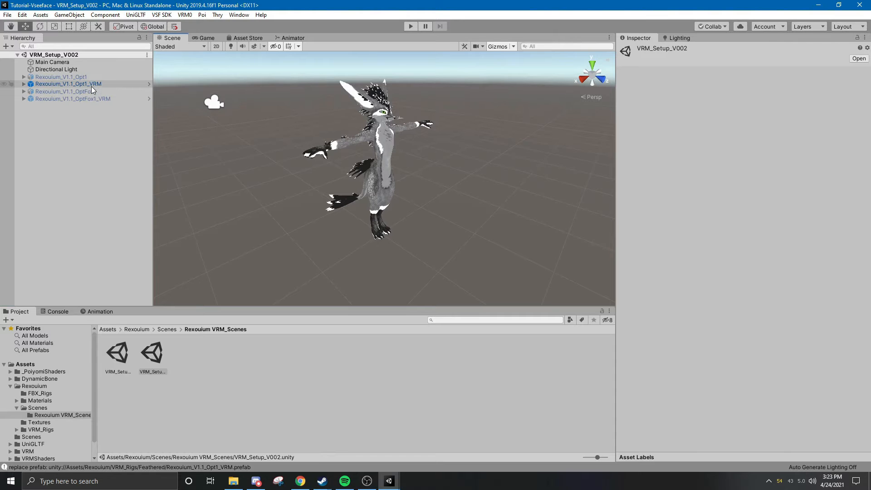
Deactivate Rexouium_V1.1_Opt1_VRM and activate the grey Rexouium_V1.1_OptFox1_VRM fox avatar
left_click(72, 98)
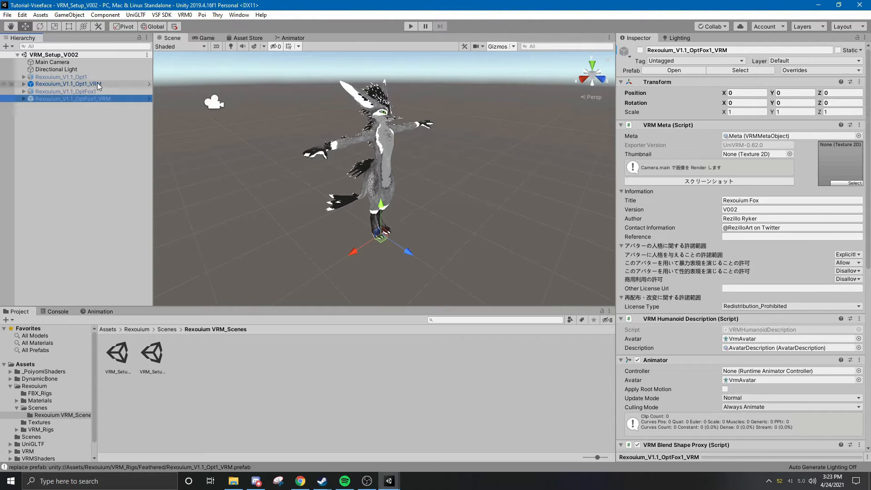
left_click(66, 83)
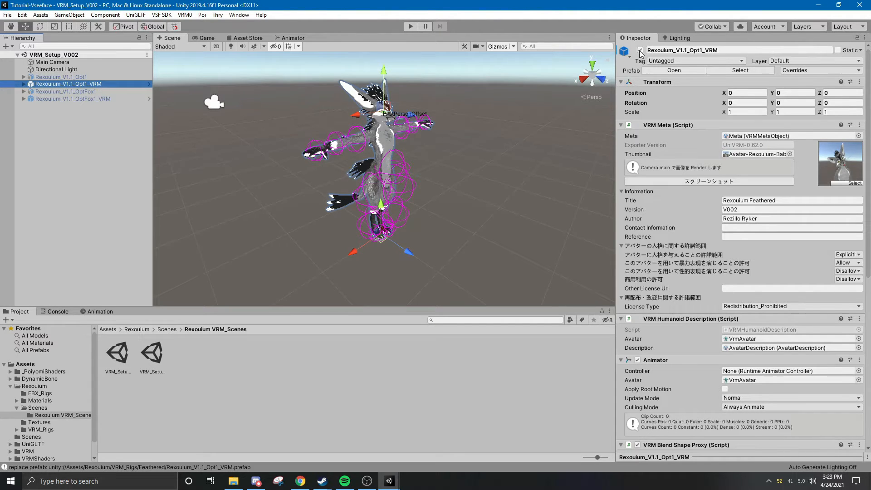
left_click(639, 50)
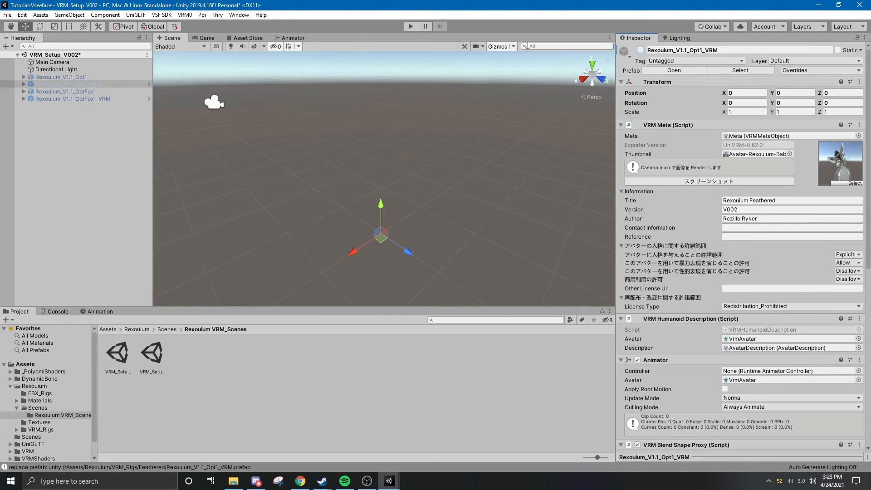
left_click(72, 99)
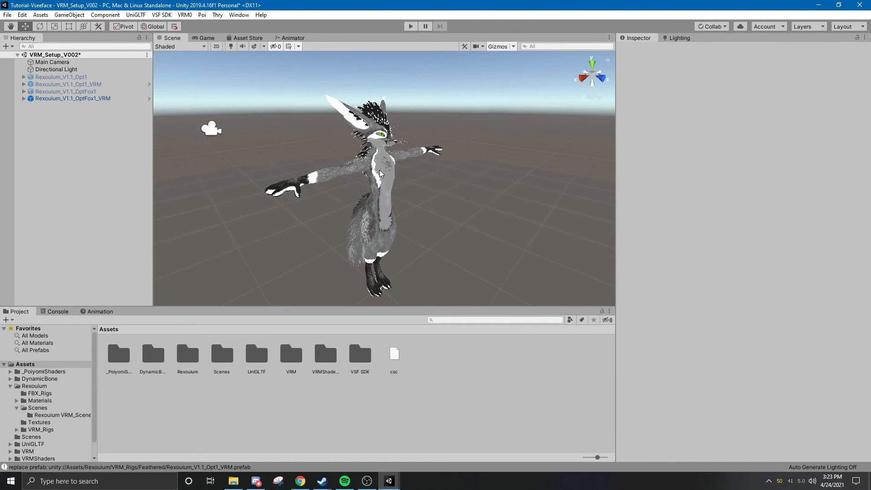
Create a folder named Textrues in the top-level Assets folder
left_click(72, 98)
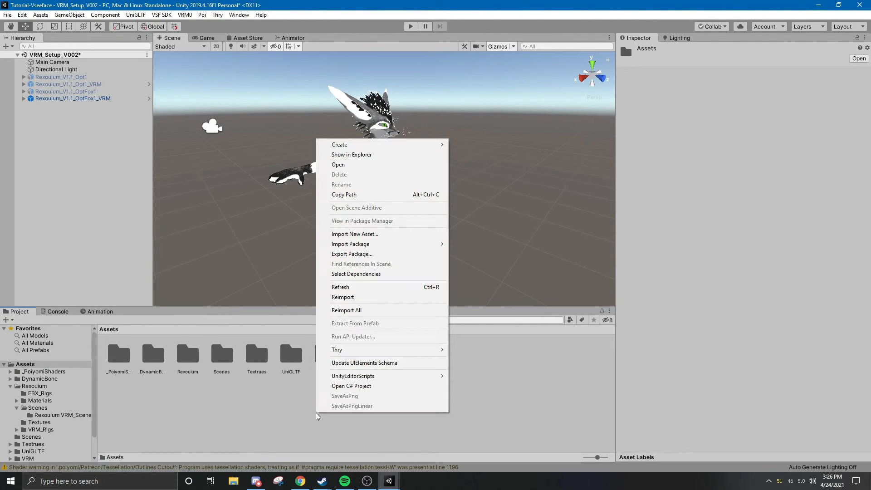
mouse_move(339, 144)
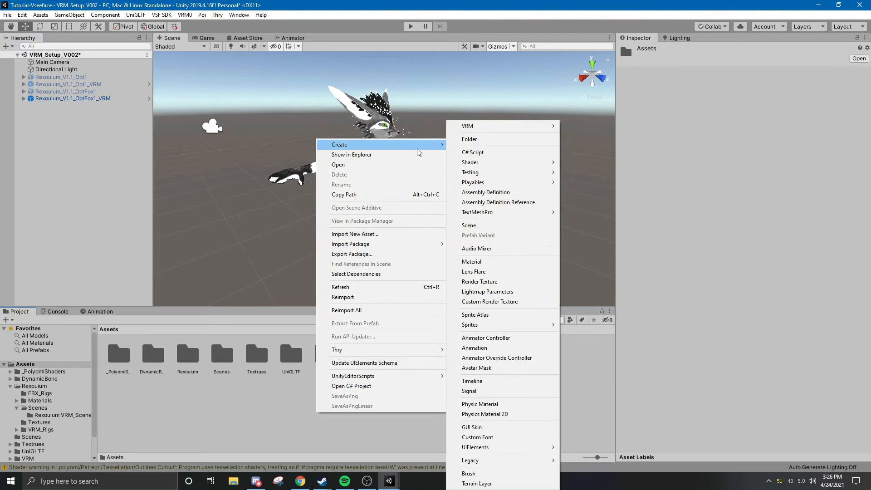
mouse_move(472, 139)
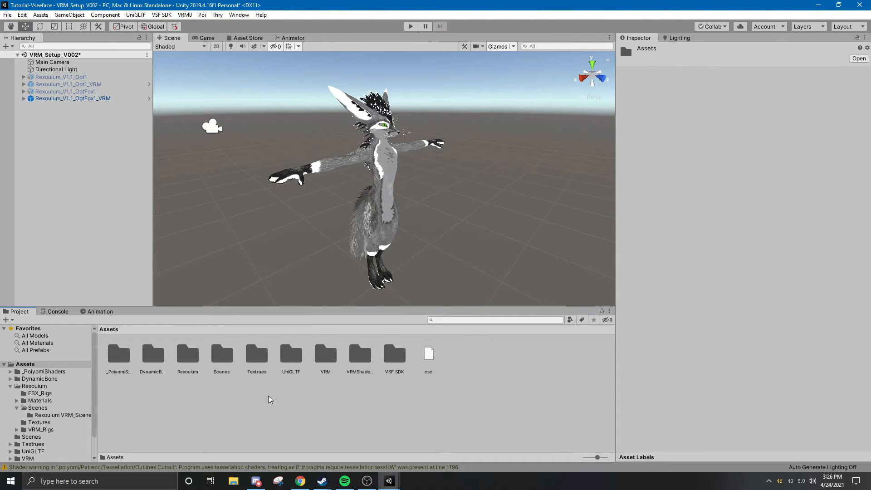
Import the avatar's texture and material files into the Textrues folder
double_click(256, 355)
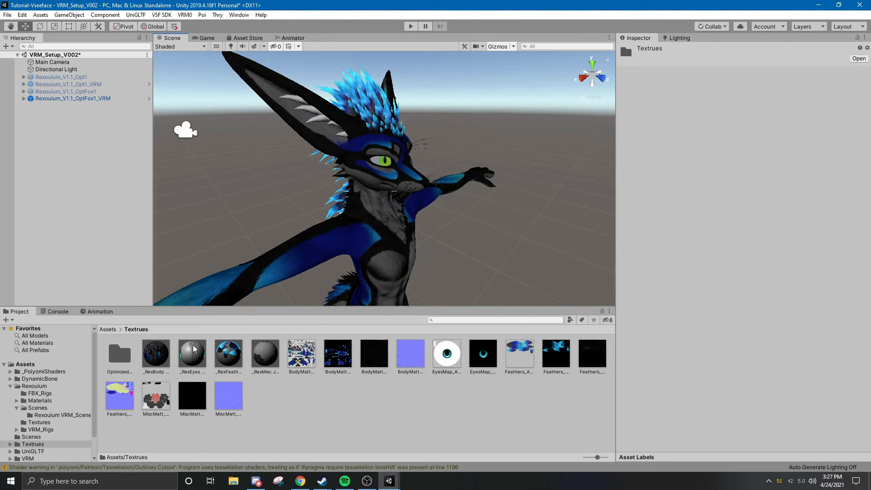
Select the fox avatar's Body mesh and show its five material slots
left_click(65, 91)
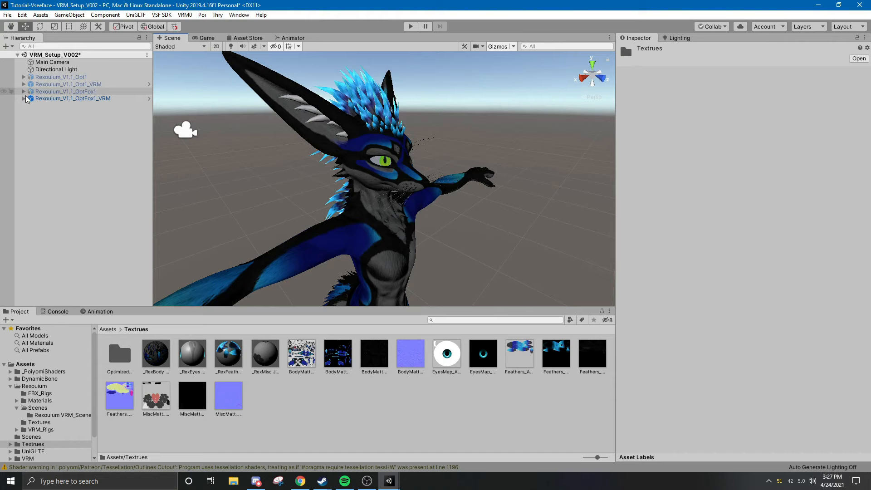
left_click(25, 98)
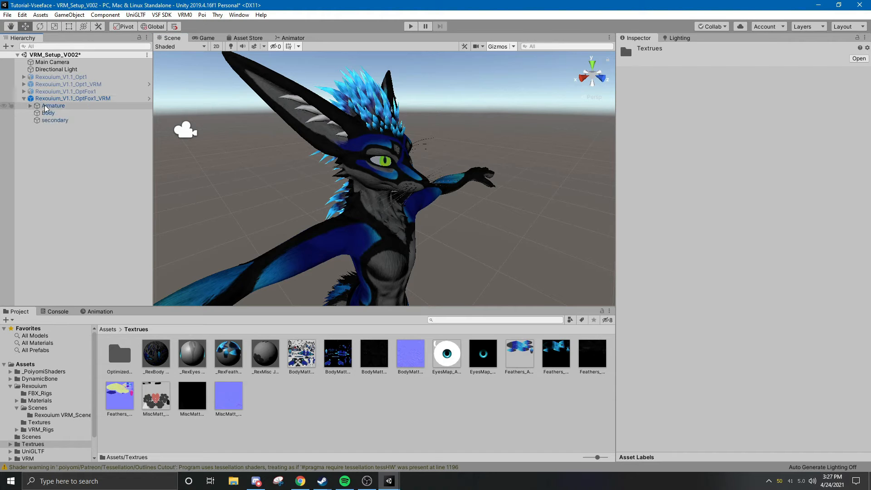
left_click(49, 113)
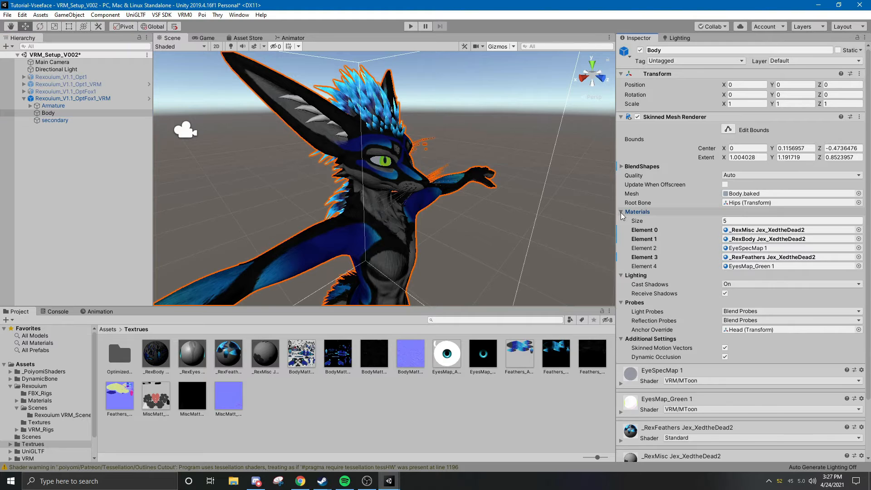
left_click(621, 211)
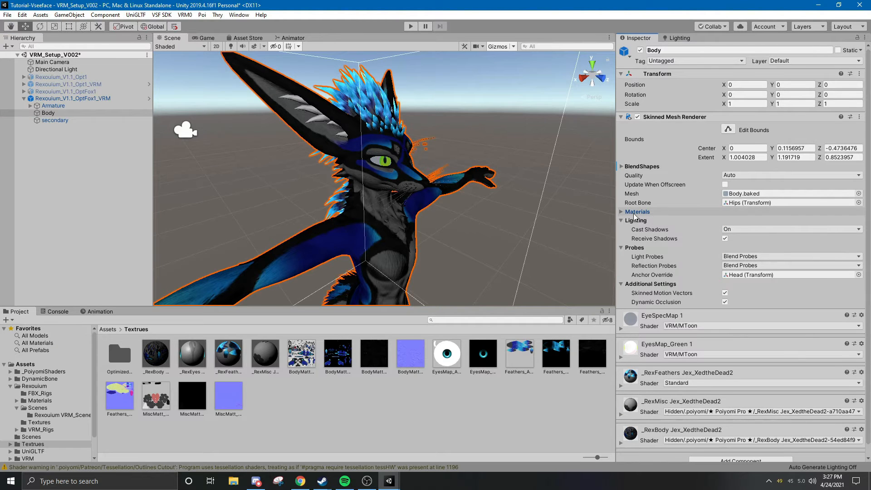
mouse_move(619, 216)
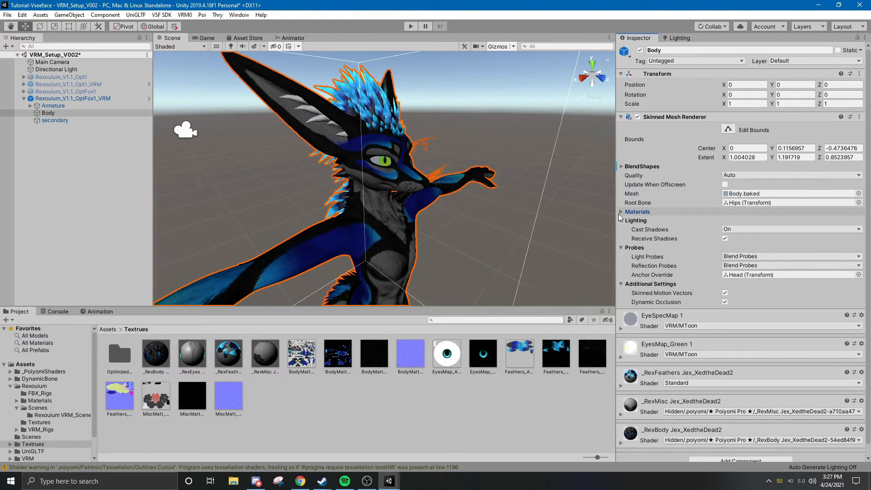
left_click(621, 212)
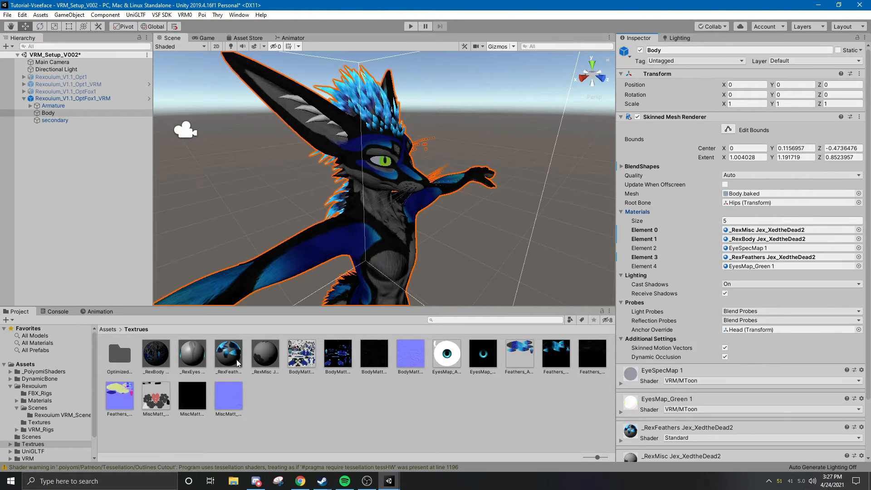
left_click(192, 356)
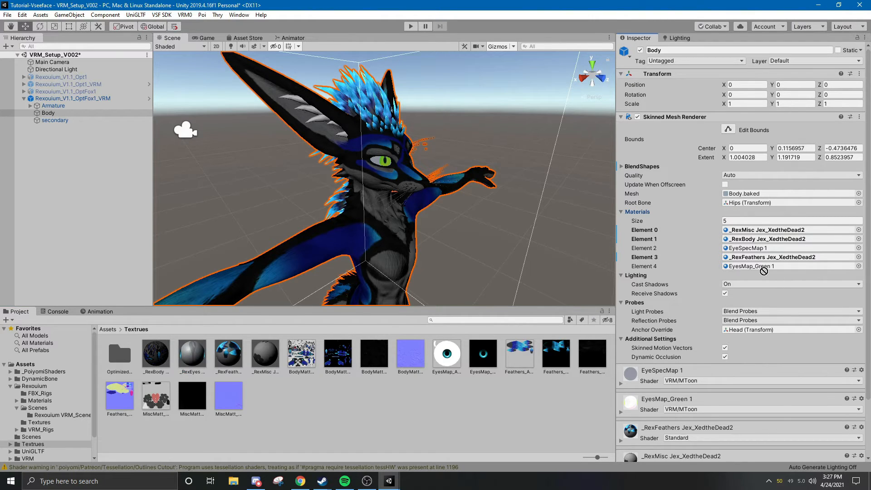
left_click(777, 266)
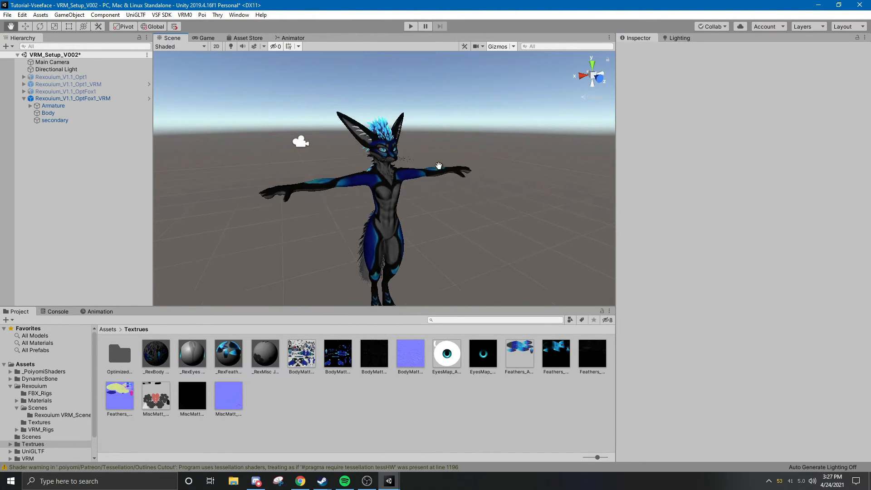
Check the _RexBody, _RexFeathers and _RexMisc shaders, then select the OptFox1_VRM root
left_click(155, 353)
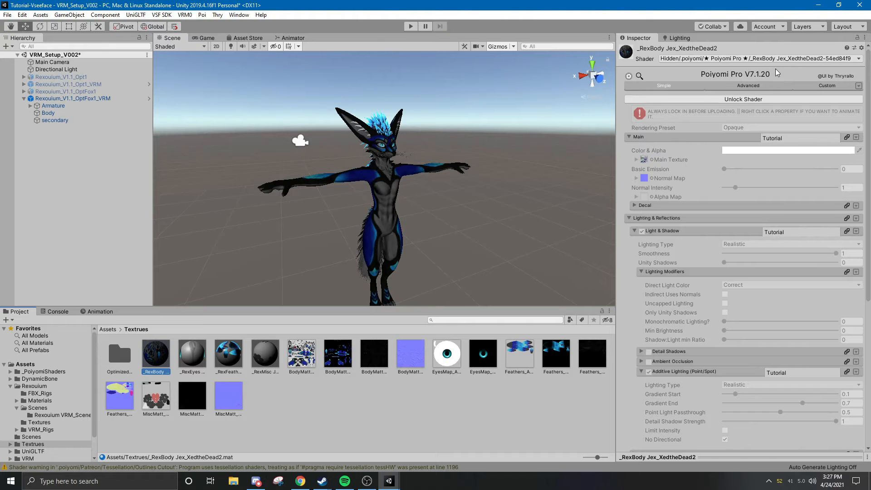
left_click(228, 353)
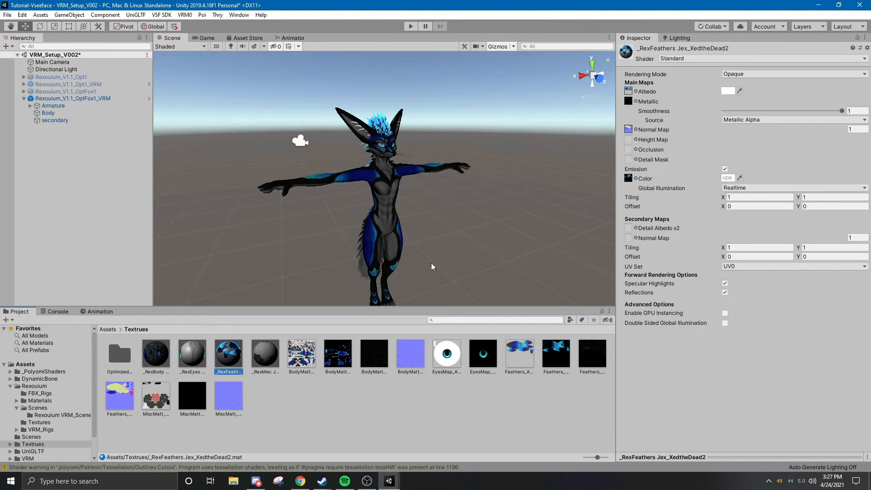
left_click(265, 353)
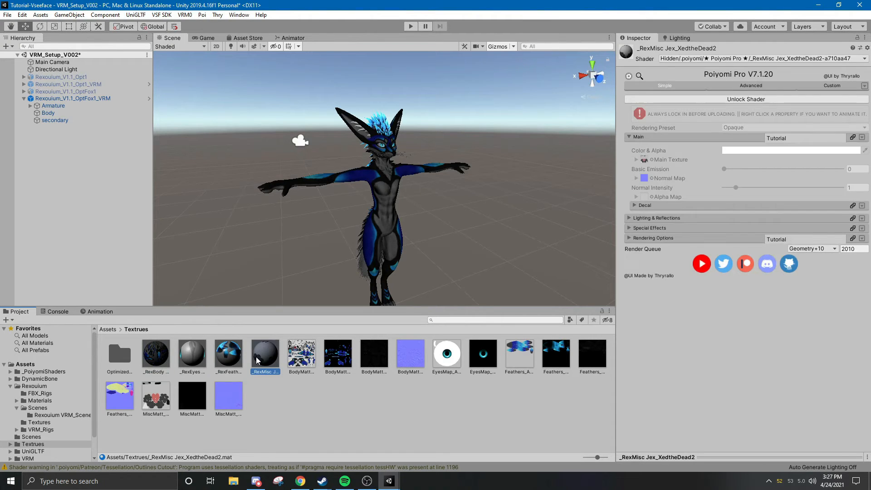
left_click(192, 352)
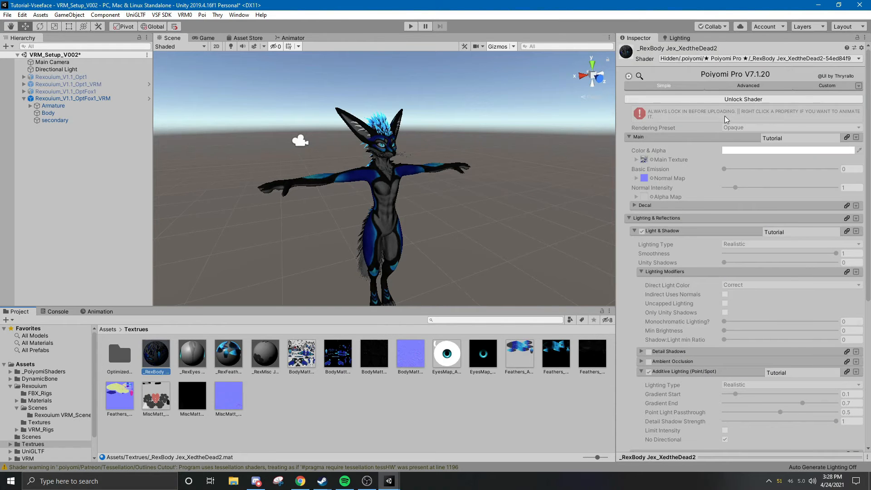
mouse_move(585, 4)
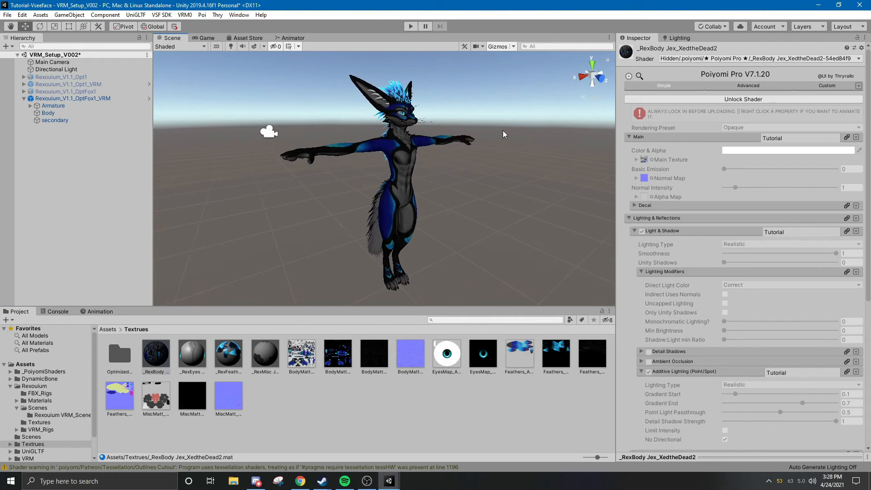
left_click(72, 99)
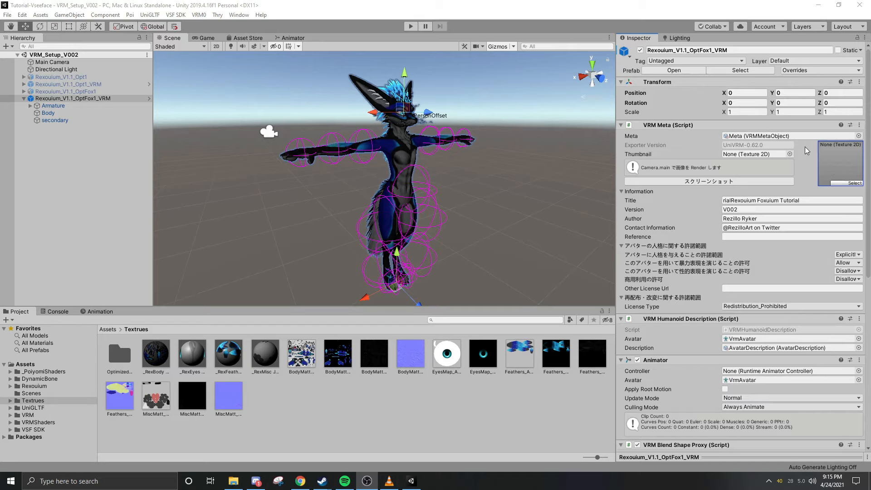
mouse_move(806, 196)
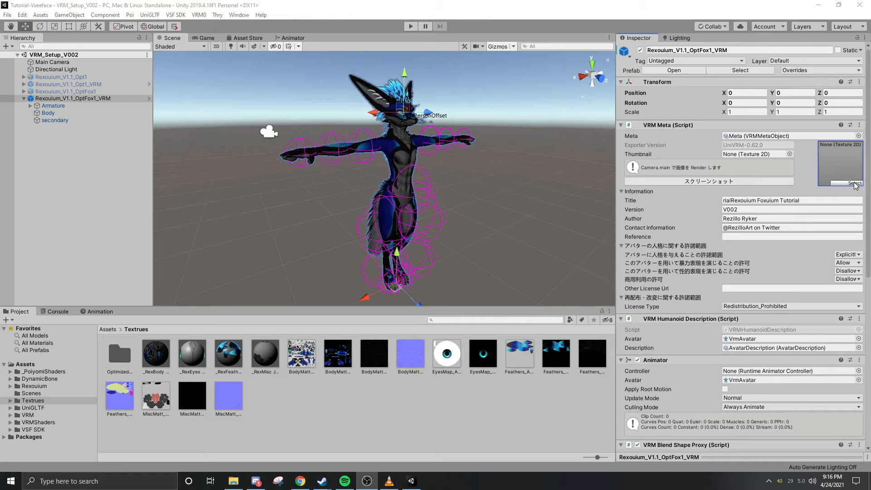
Give the VRM meta a thumbnail, title 'Rexouium Tutorial' and author 'Xedthe'
left_click(847, 182)
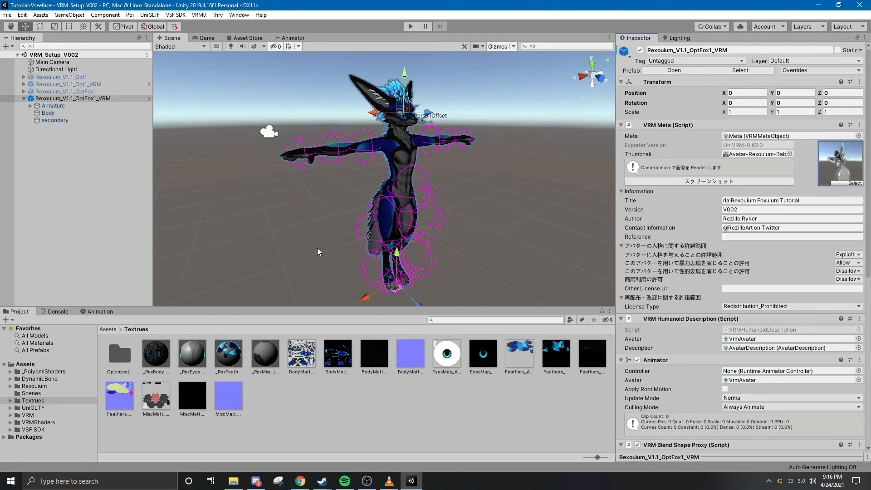
left_click(791, 200)
type("R")
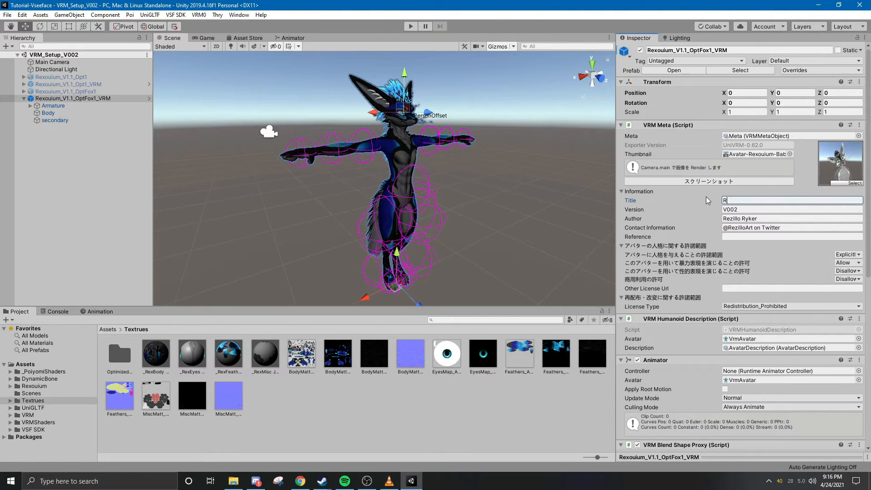
type("exouium T")
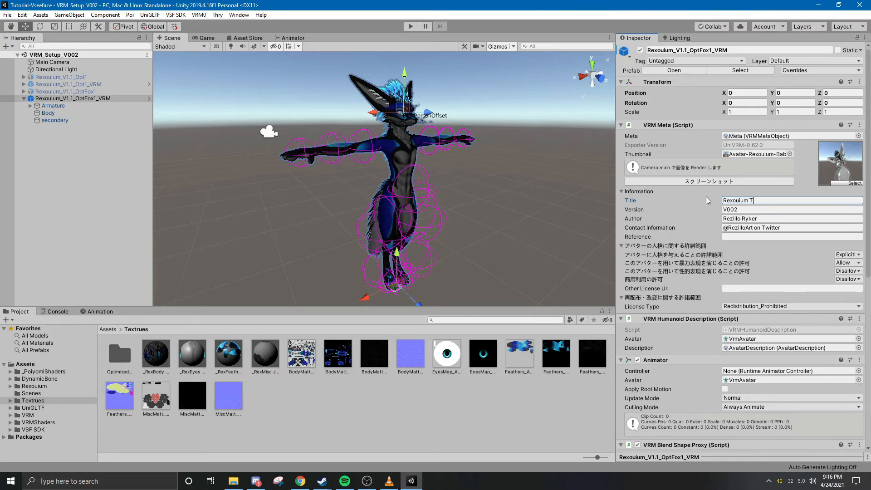
type("utorial")
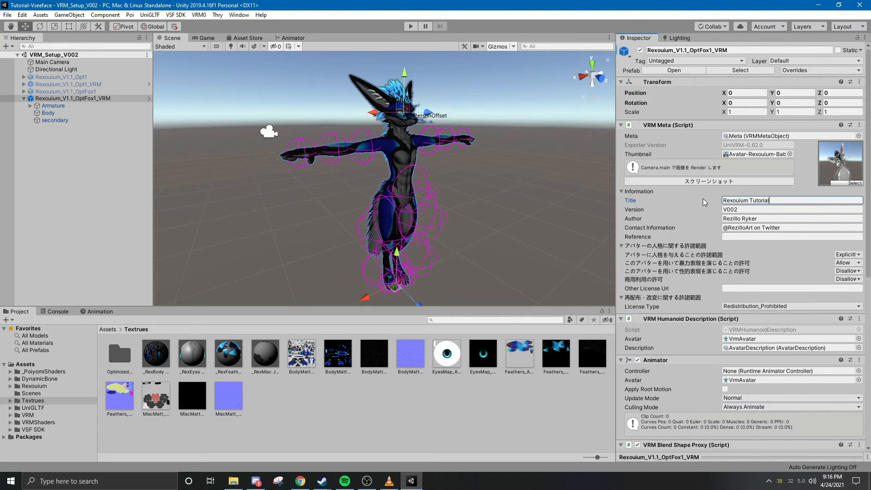
left_click(791, 210)
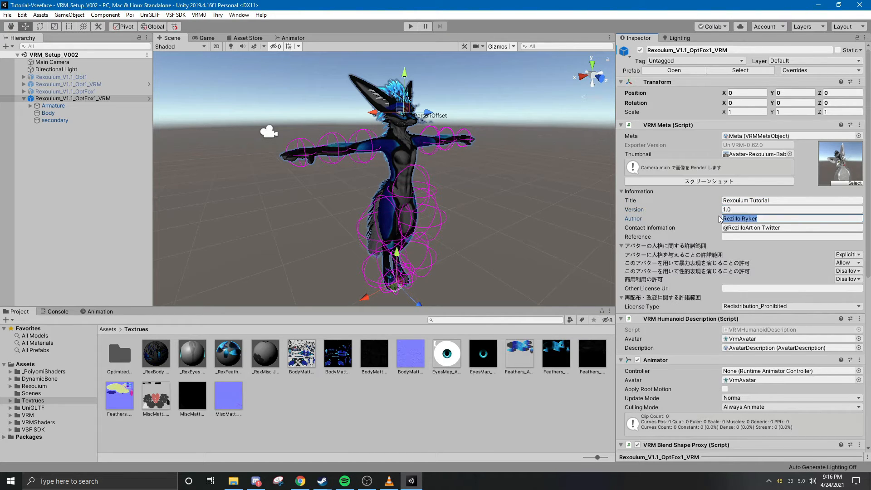
type("XedtheDead")
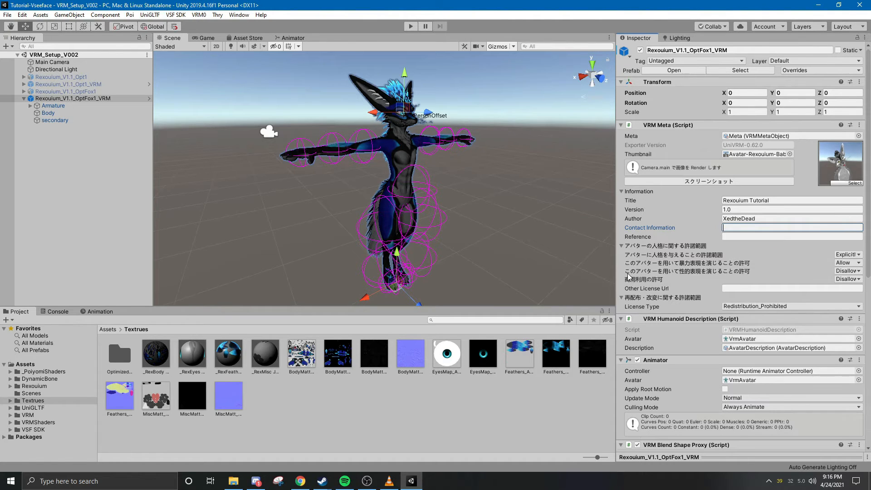
mouse_move(712, 252)
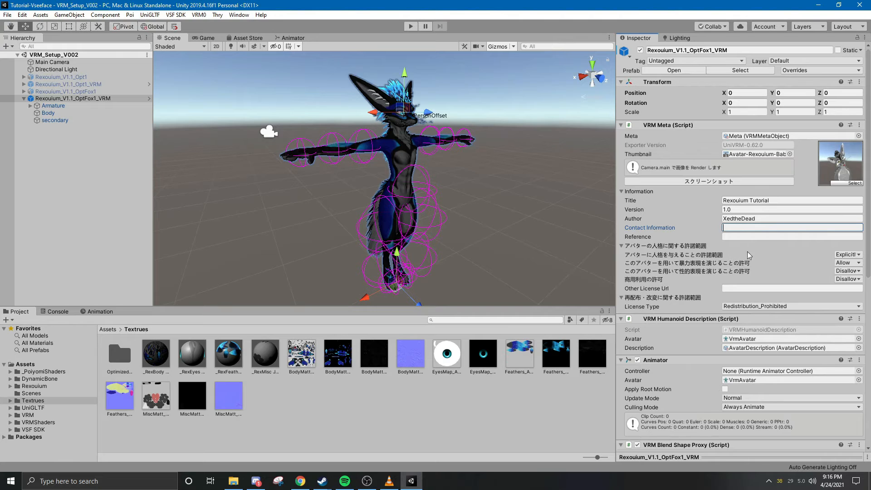
mouse_move(811, 259)
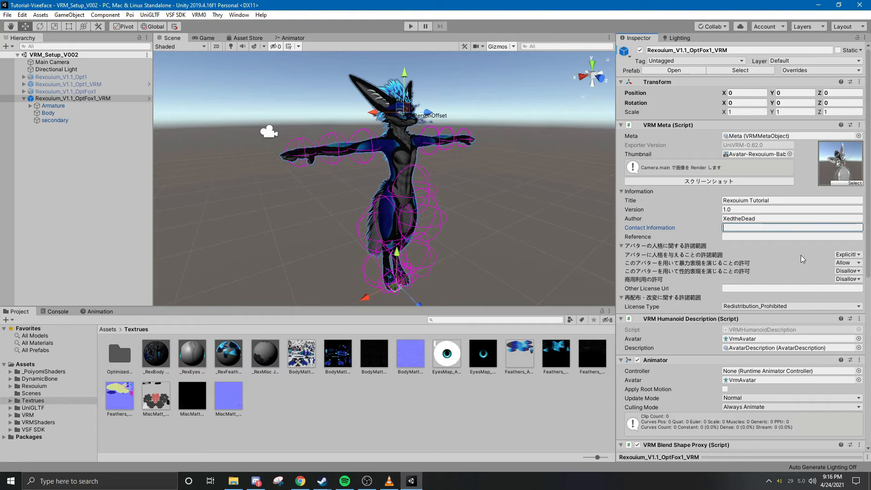
mouse_move(769, 250)
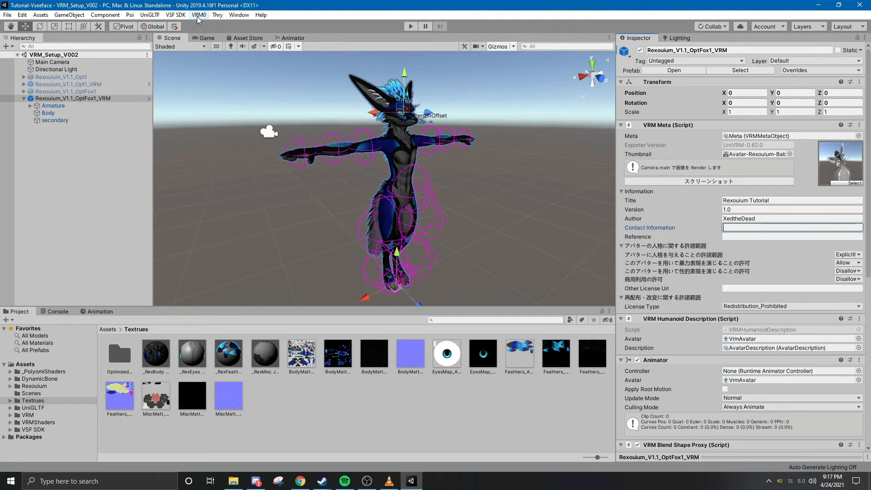
Run the UniVRM-0.66.0 exporter in English with Rexouium_V1.1_OptFox1_VRM as export root
left_click(198, 14)
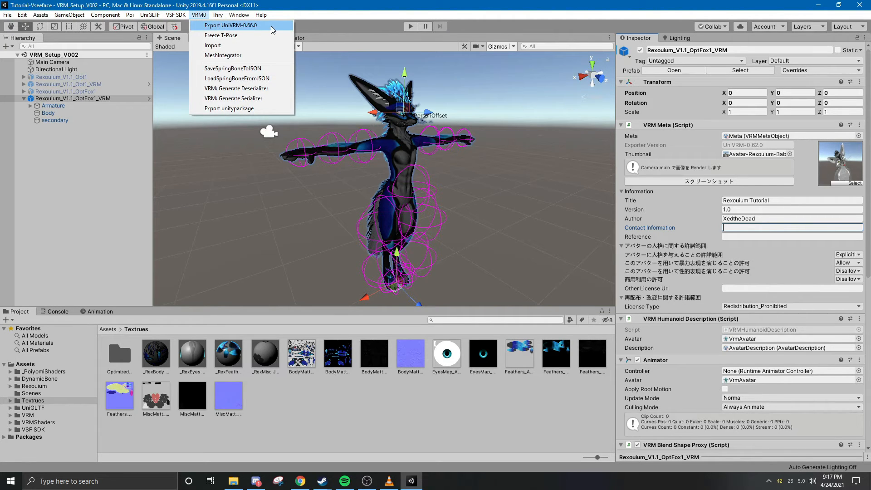
left_click(229, 26)
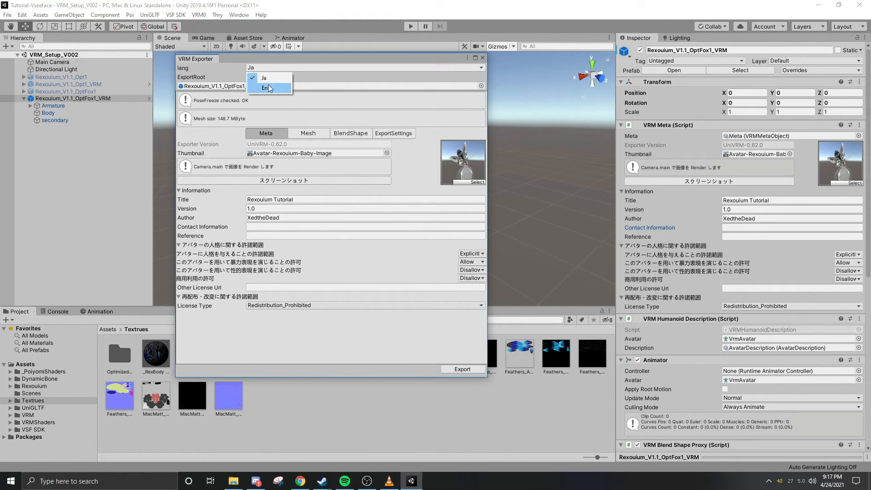
left_click(265, 88)
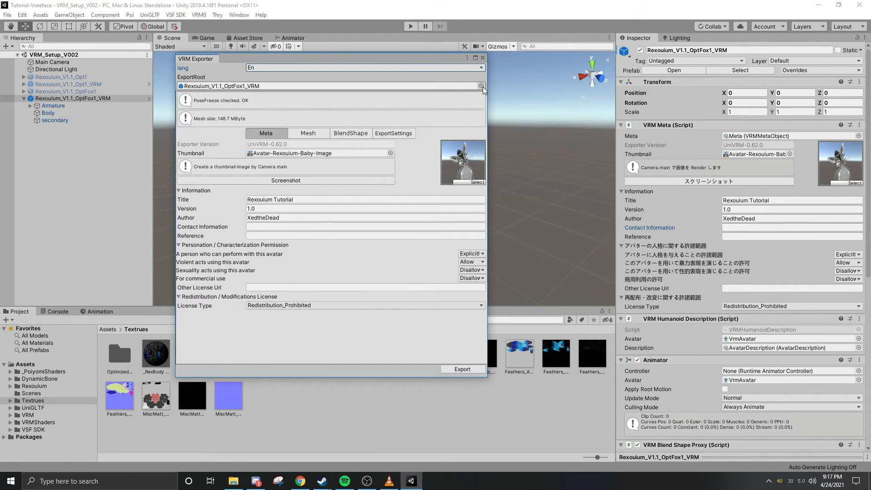
left_click(480, 86)
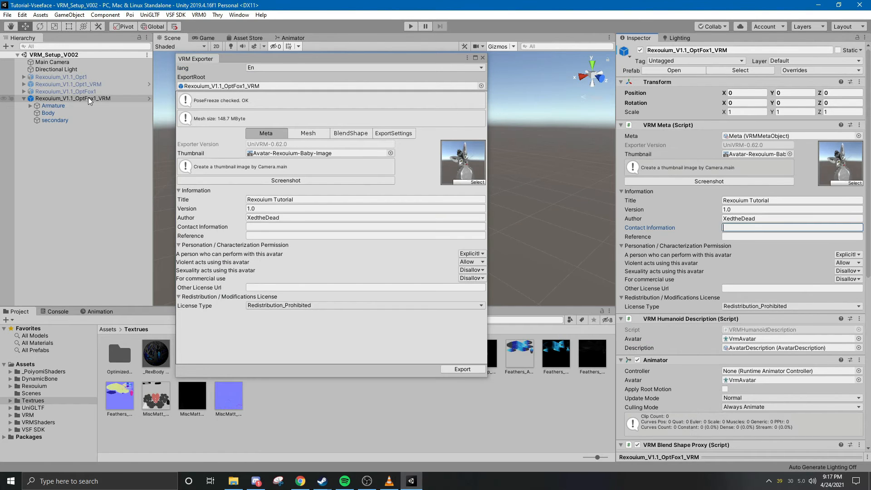
left_click(330, 85)
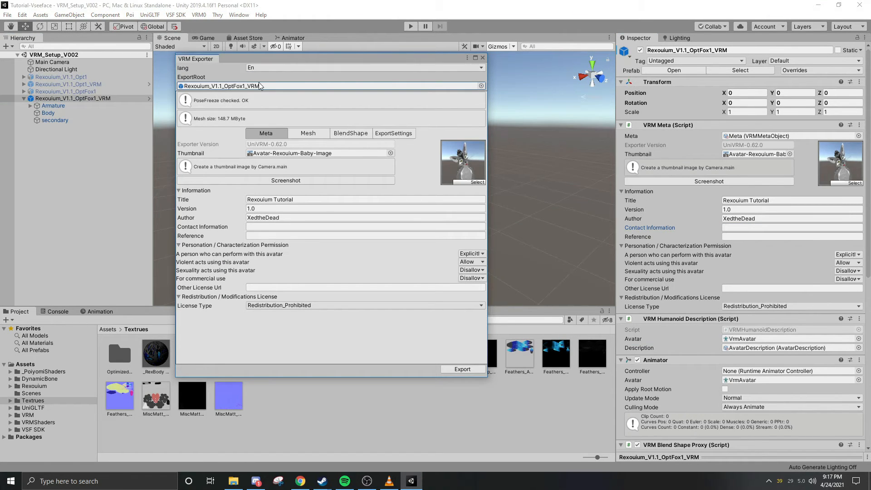
mouse_move(195, 116)
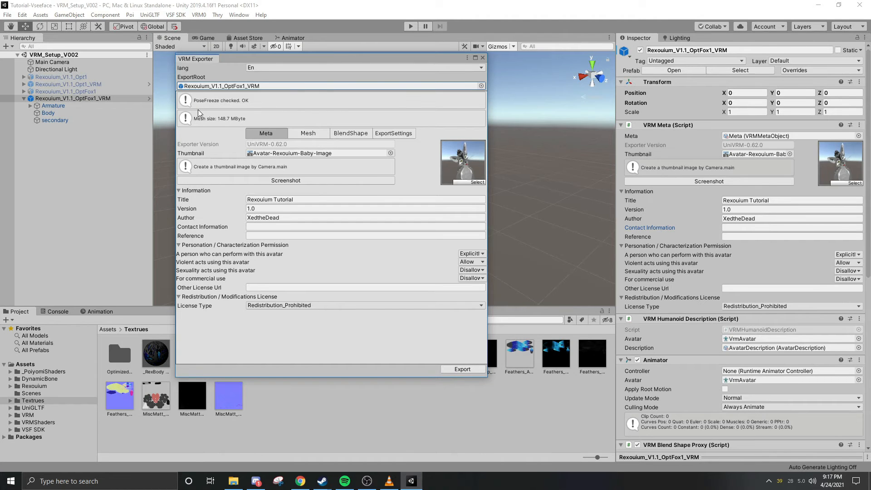
mouse_move(461, 179)
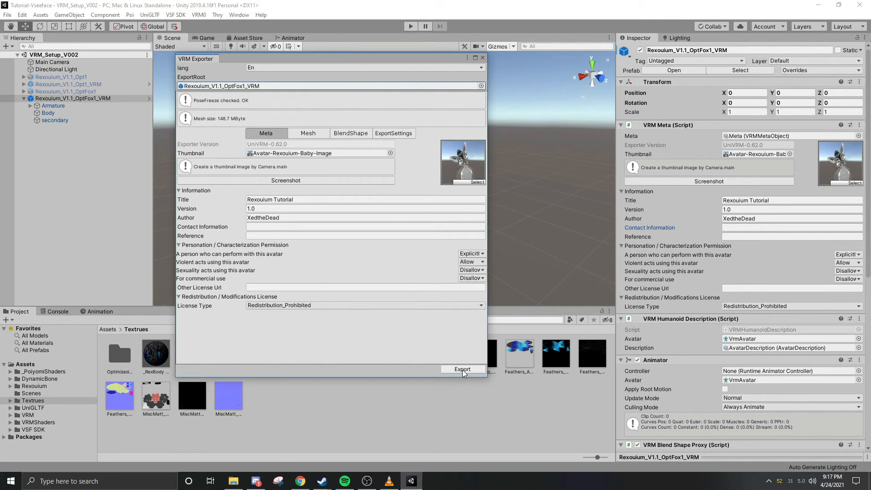
left_click(461, 368)
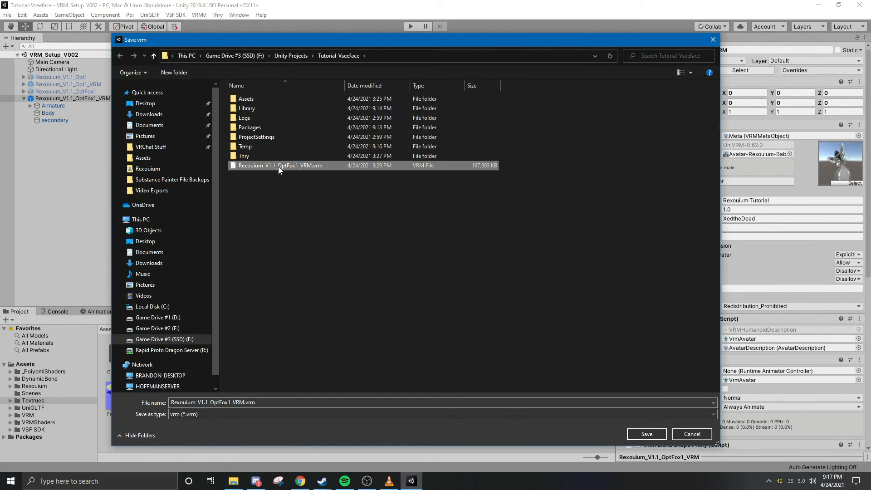
mouse_move(310, 173)
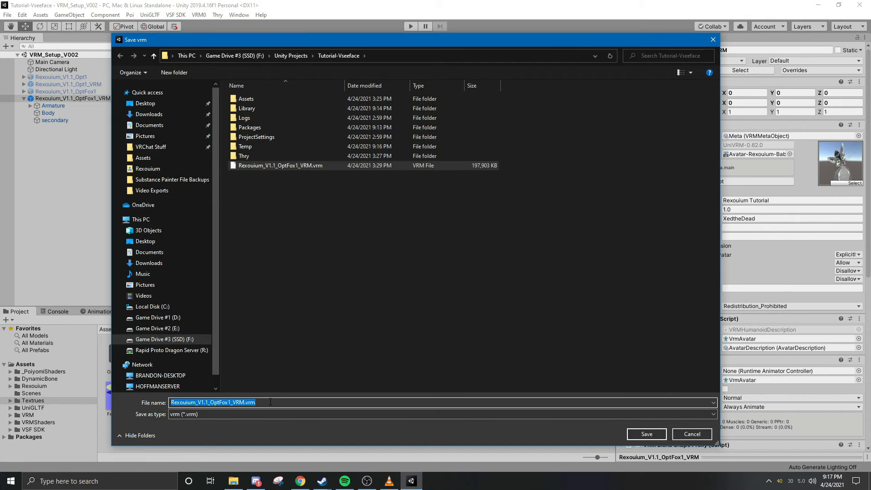
Save the exported avatar as tutorial.vrm in the Tutorial-Vseeface folder
type("tut")
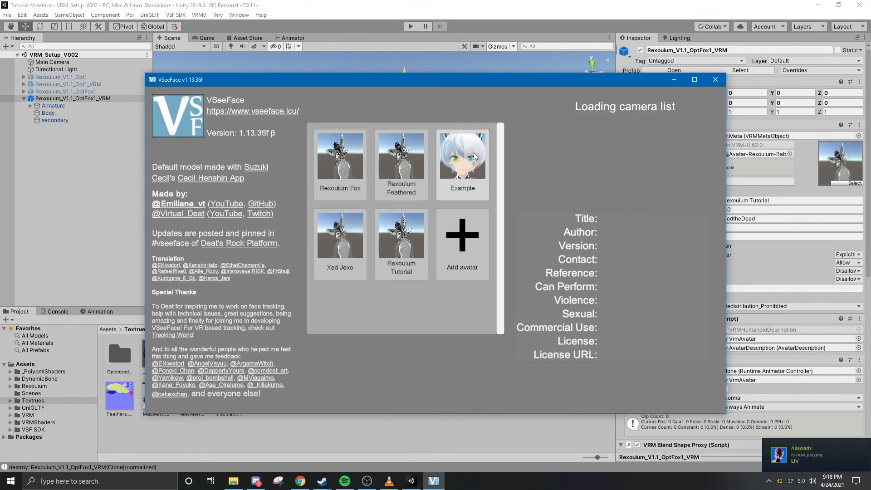
mouse_move(480, 247)
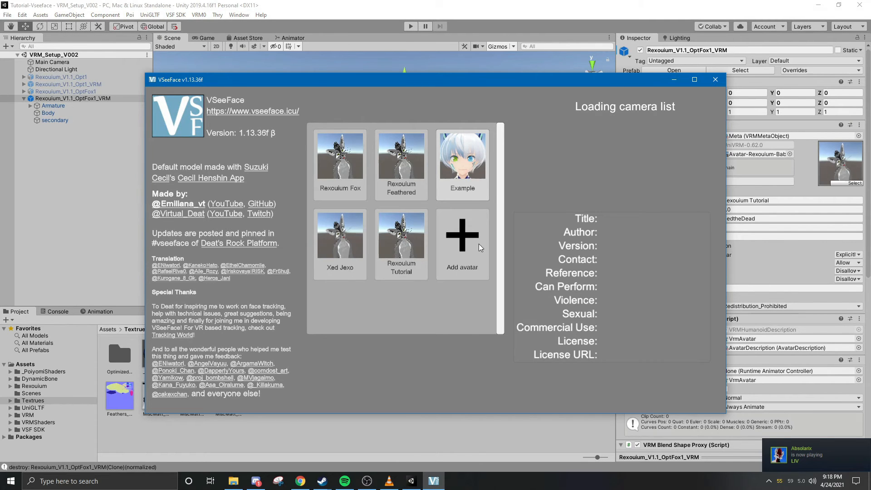
Add tutorial.vrm as a new avatar, listed as Rexouium Tutorial version 1.0
left_click(400, 235)
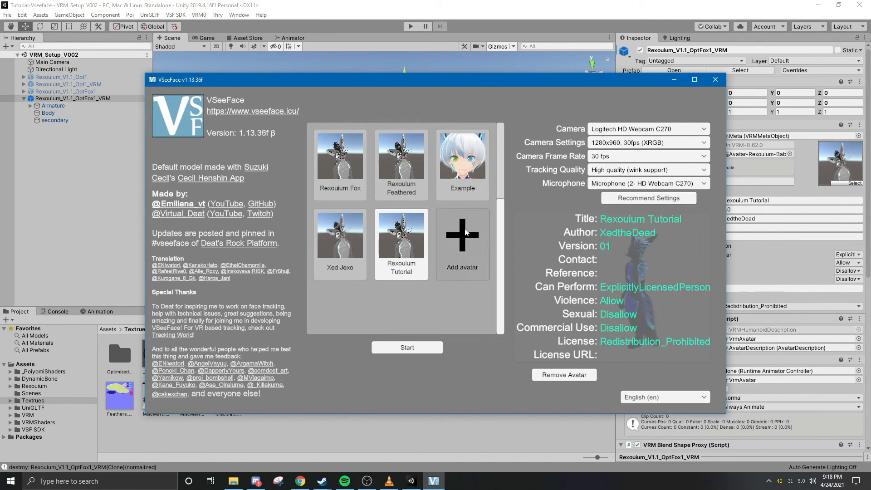
left_click(462, 233)
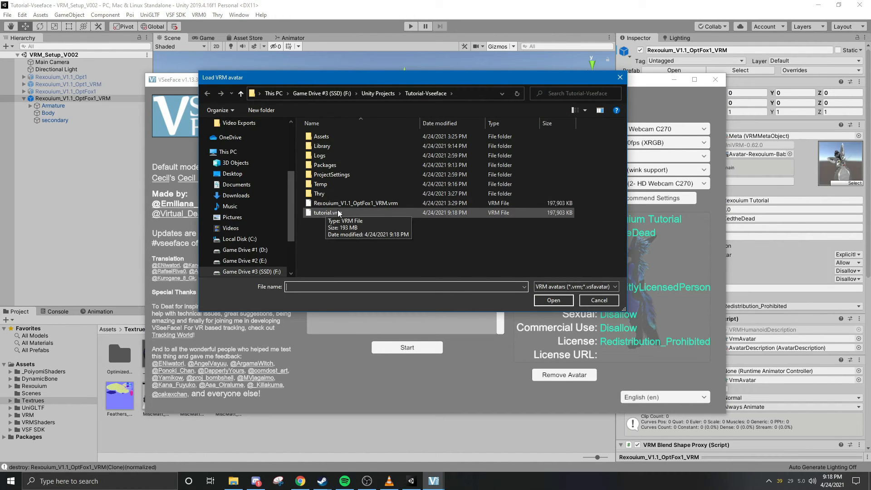
left_click(328, 213)
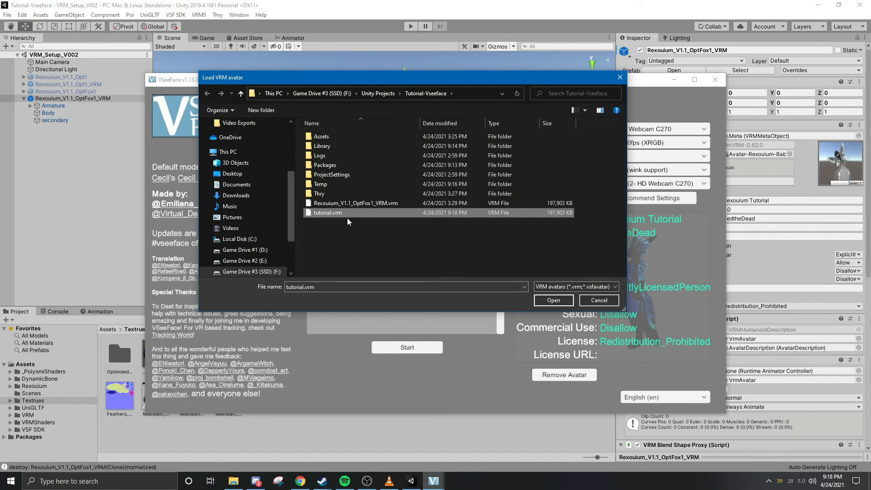
mouse_move(553, 300)
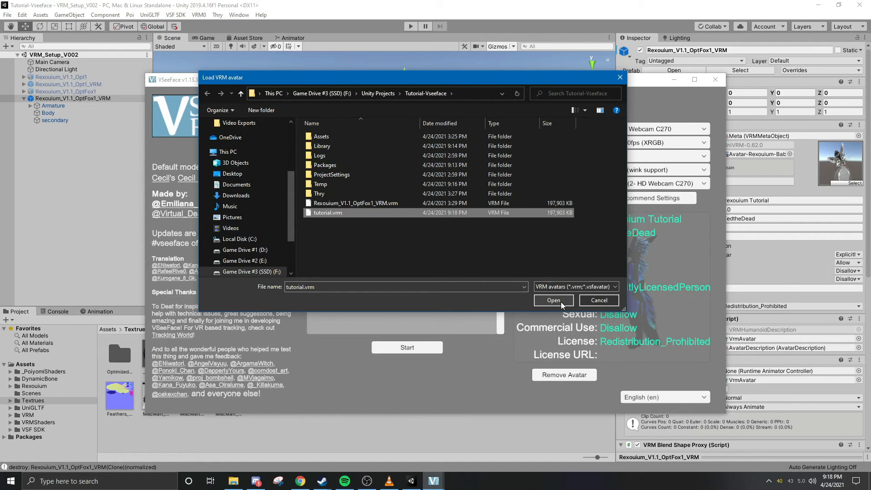
left_click(553, 300)
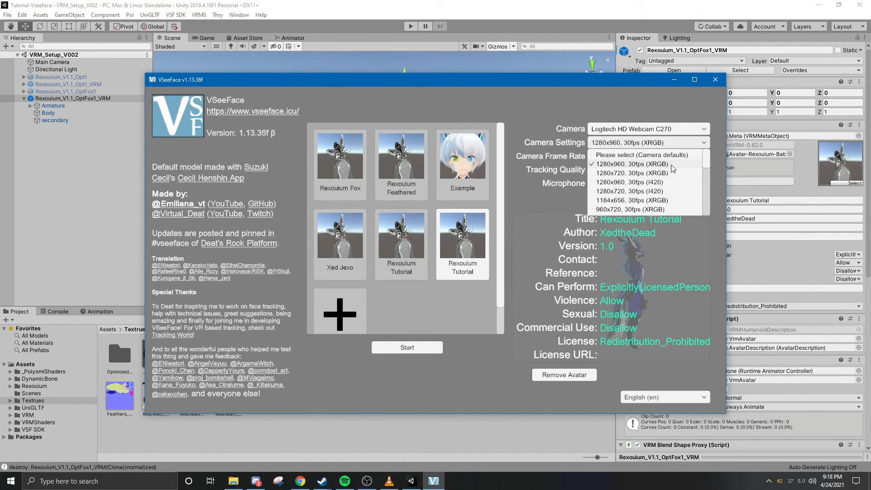
Keep the camera at 1280x960 XRGB with a 30 fps frame rate
left_click(631, 164)
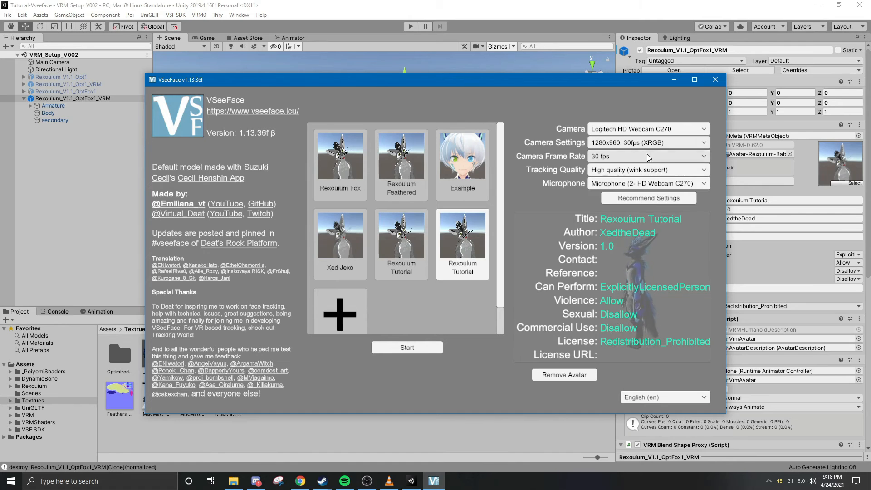
left_click(647, 156)
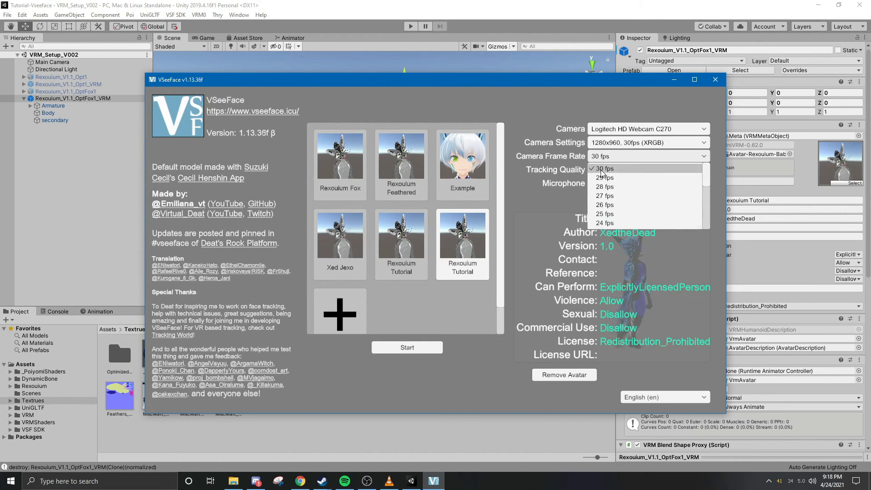
left_click(603, 168)
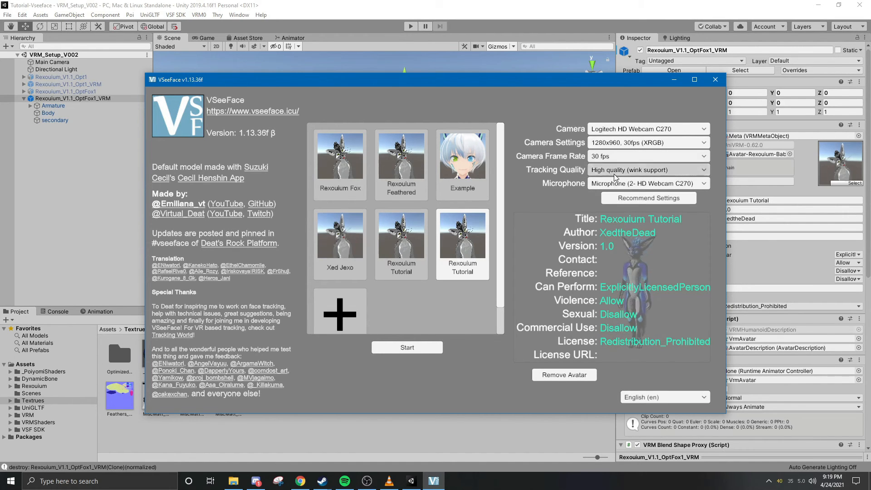
left_click(647, 169)
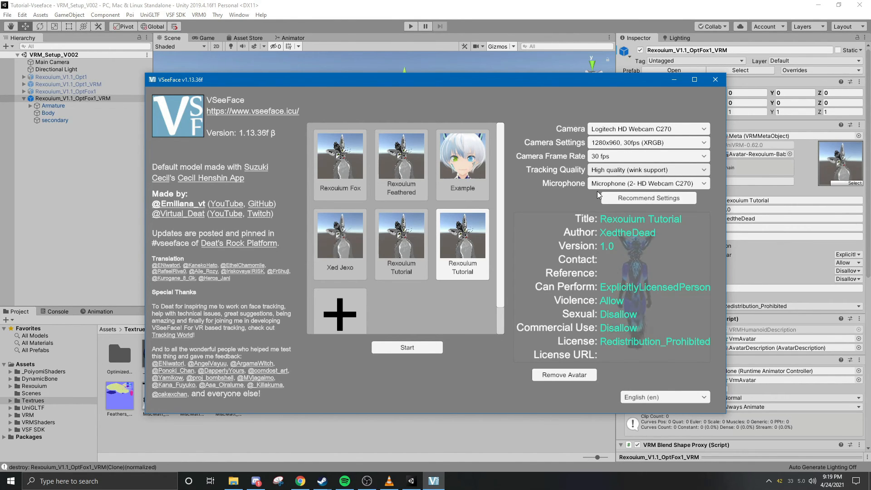
Keep High quality tracking with wink support and start tracking the Rexouium avatar
left_click(647, 169)
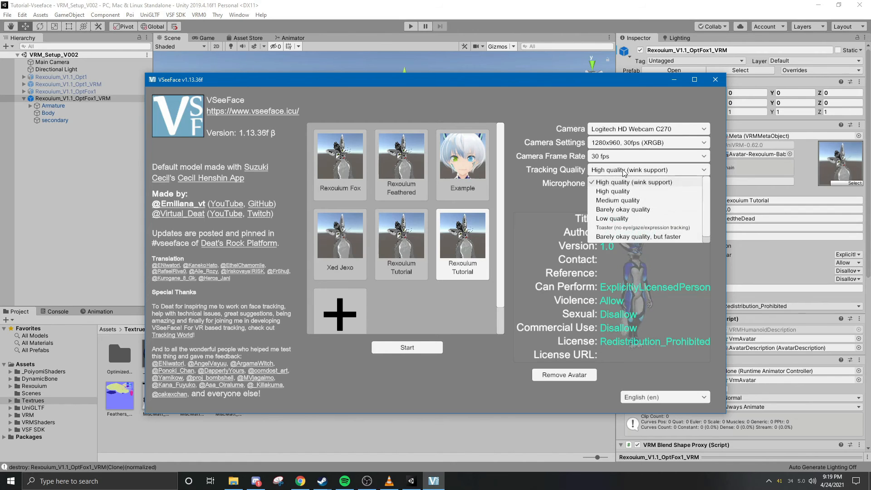
left_click(633, 181)
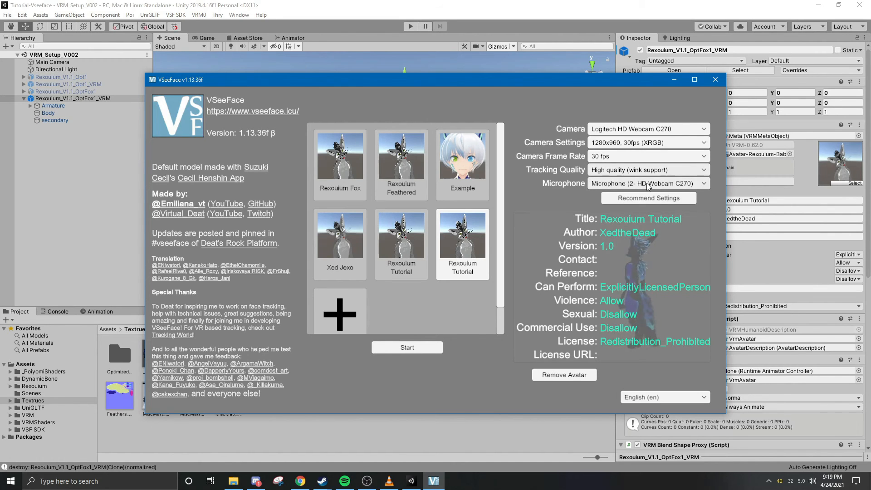
left_click(646, 183)
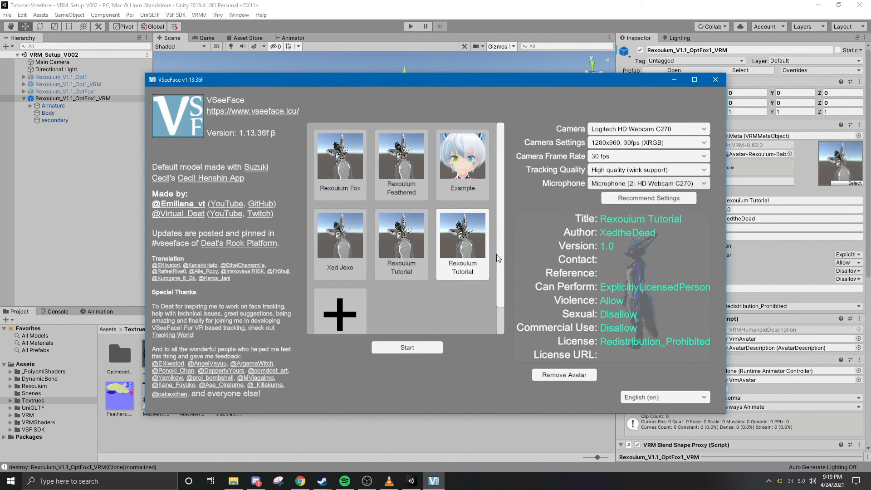
left_click(407, 347)
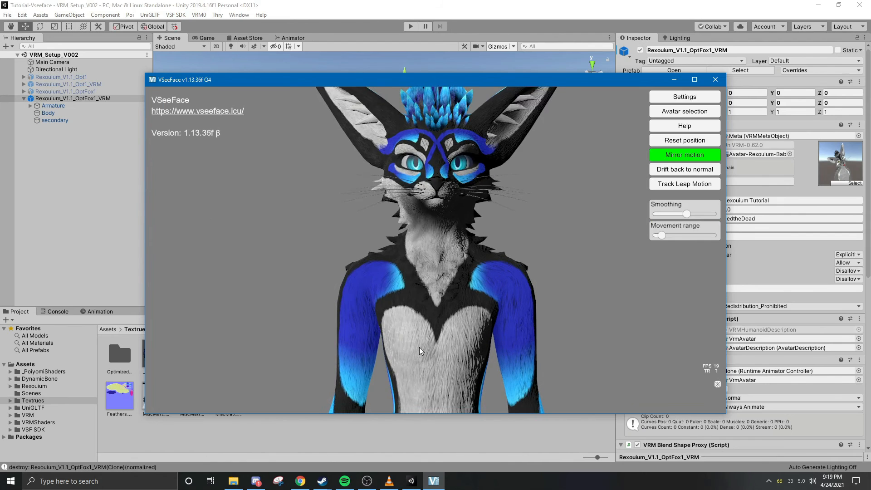